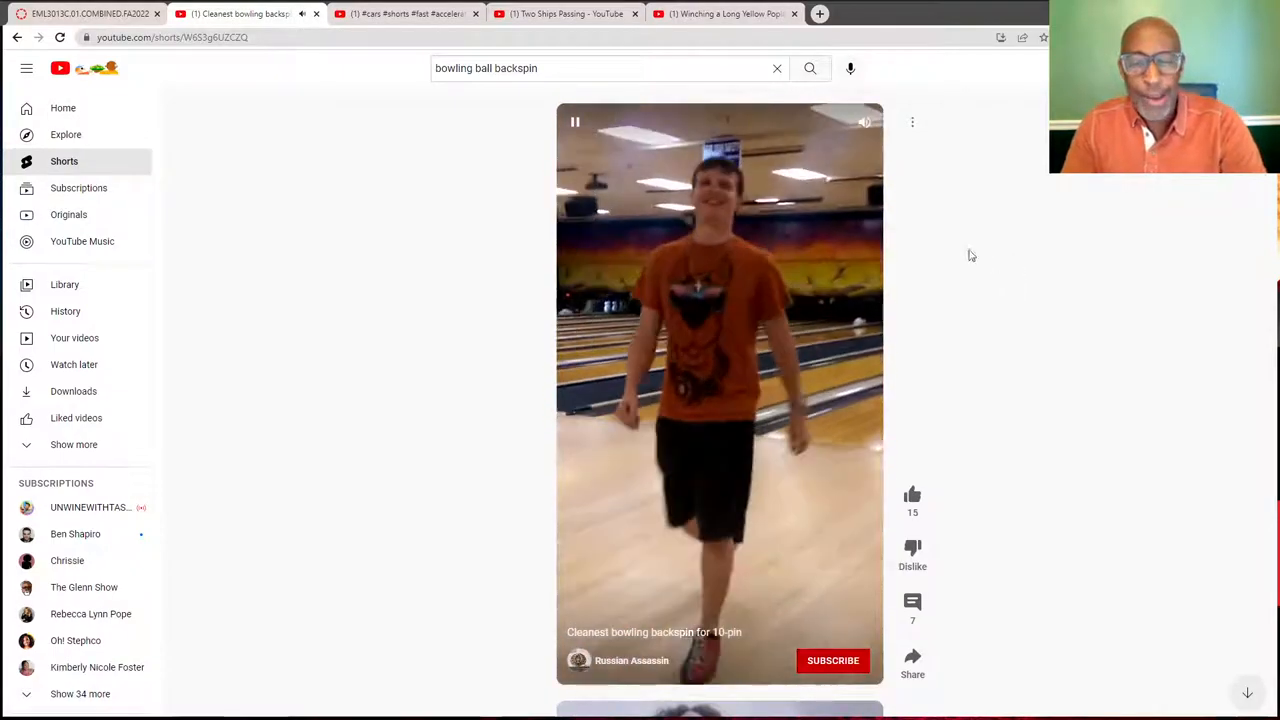
pyautogui.moveTo(1017, 312)
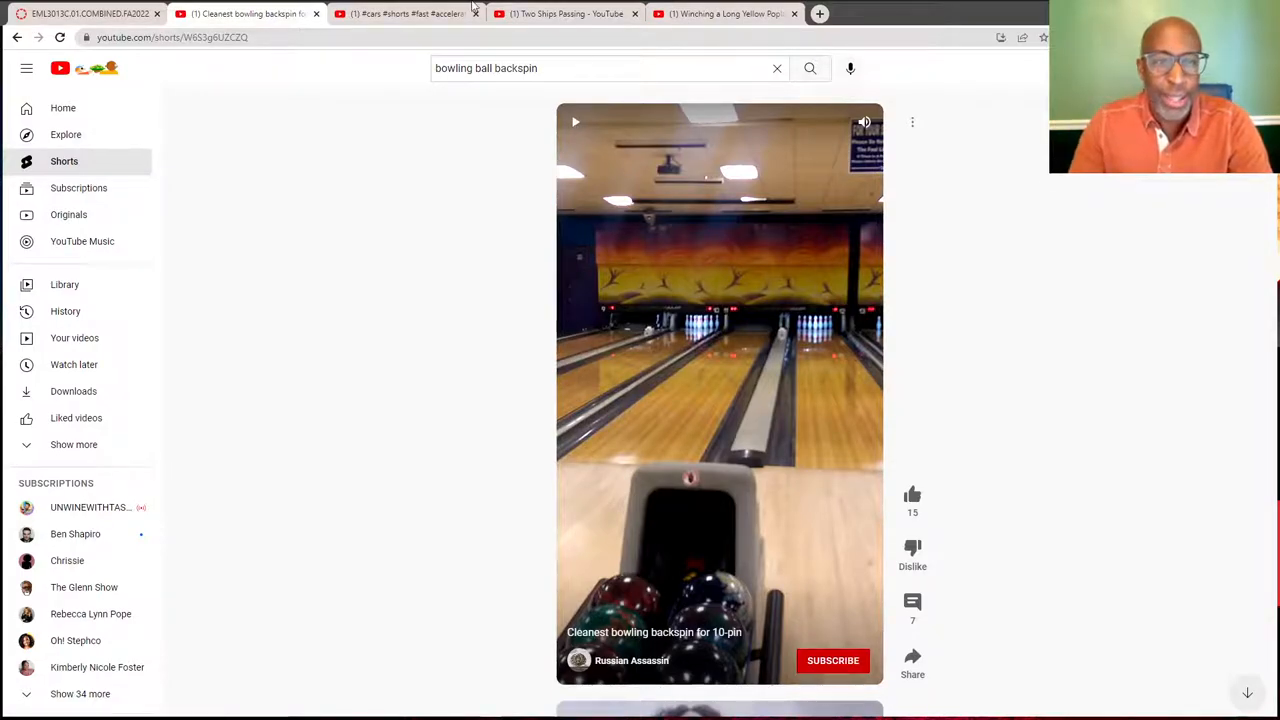
# Switch to the '#cars #shorts #fast #acceleration' car wheelie Short tab
pyautogui.click(400, 13)
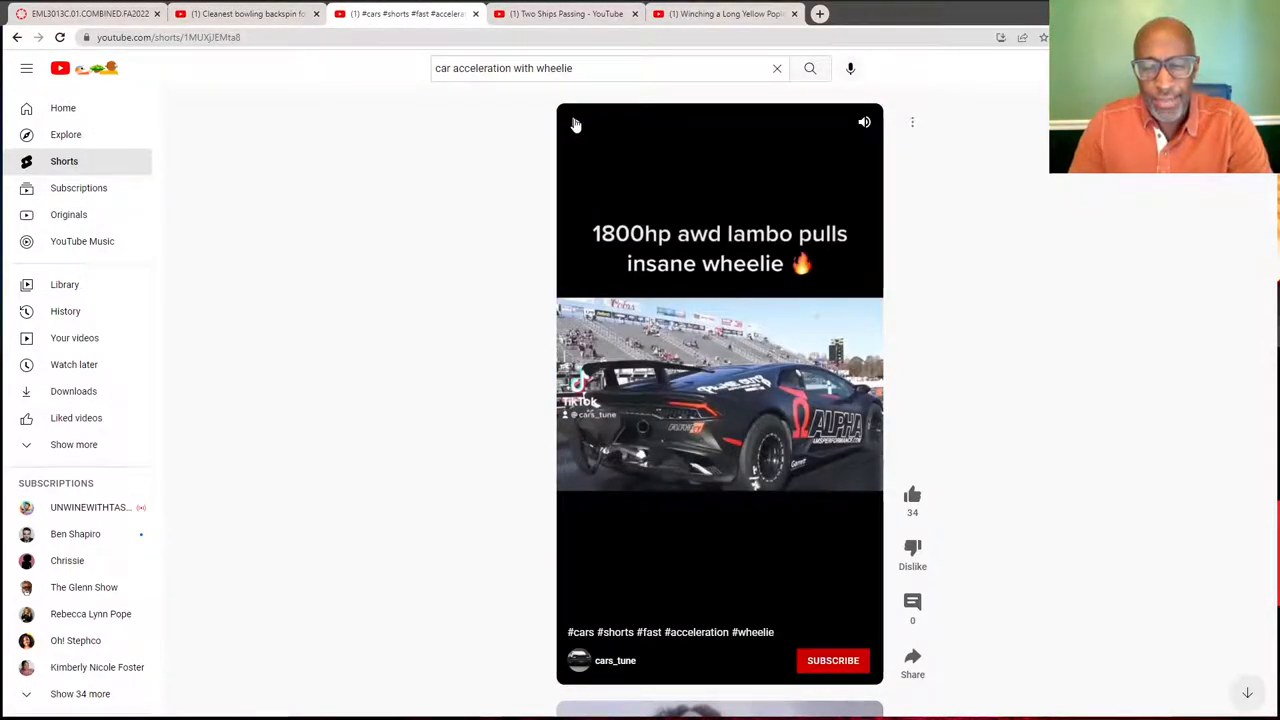
# Play and pause the 1800hp lambo wheelie Short, then move to the Two Ships Passing video
pyautogui.click(719, 390)
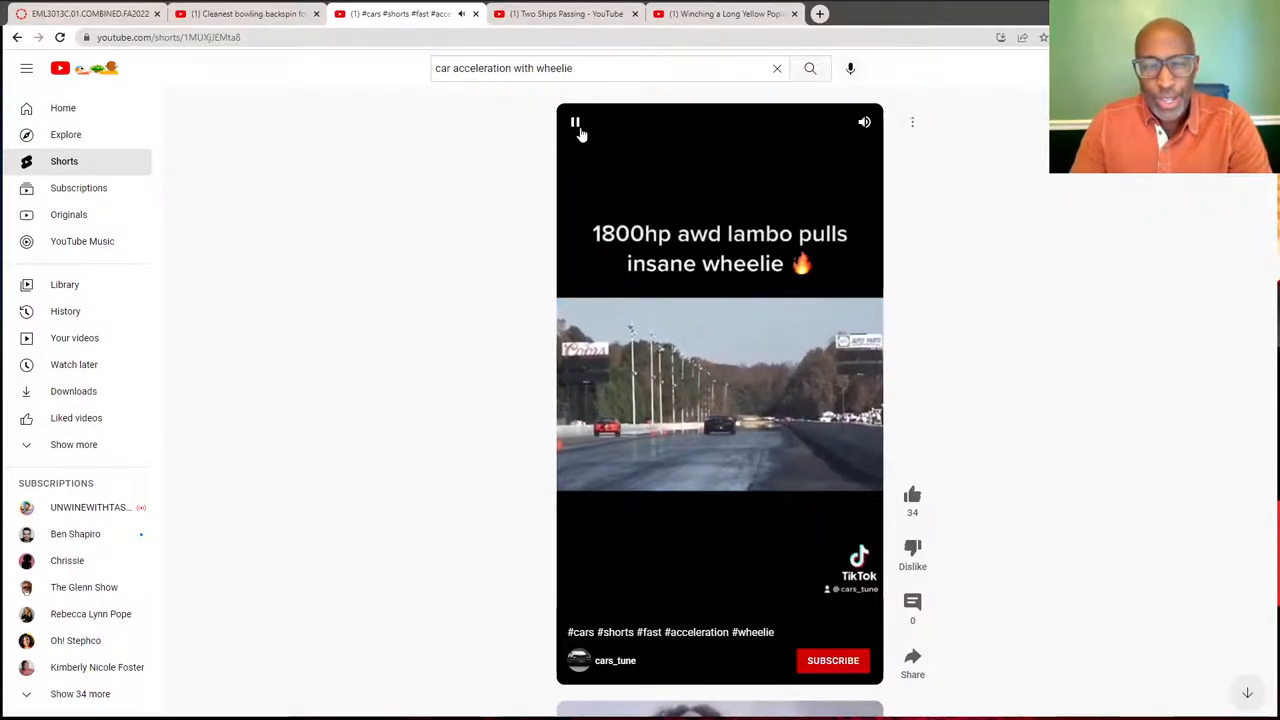
pyautogui.click(575, 130)
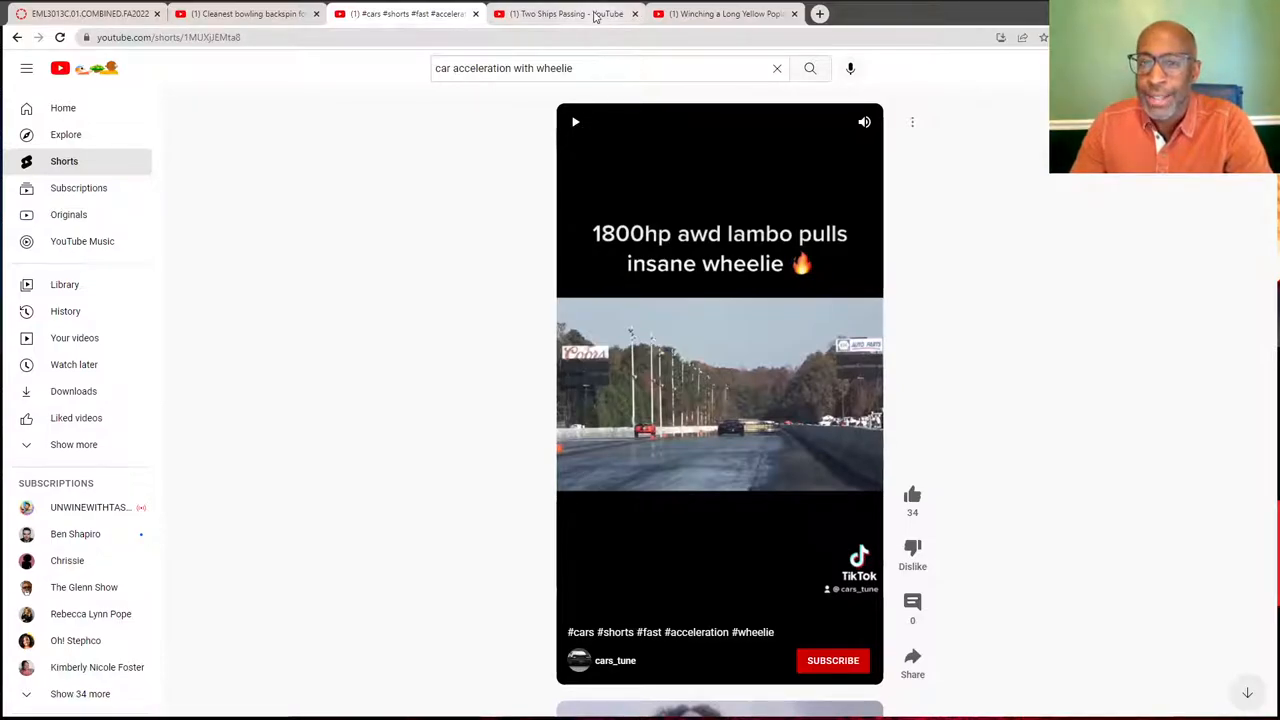
pyautogui.click(567, 14)
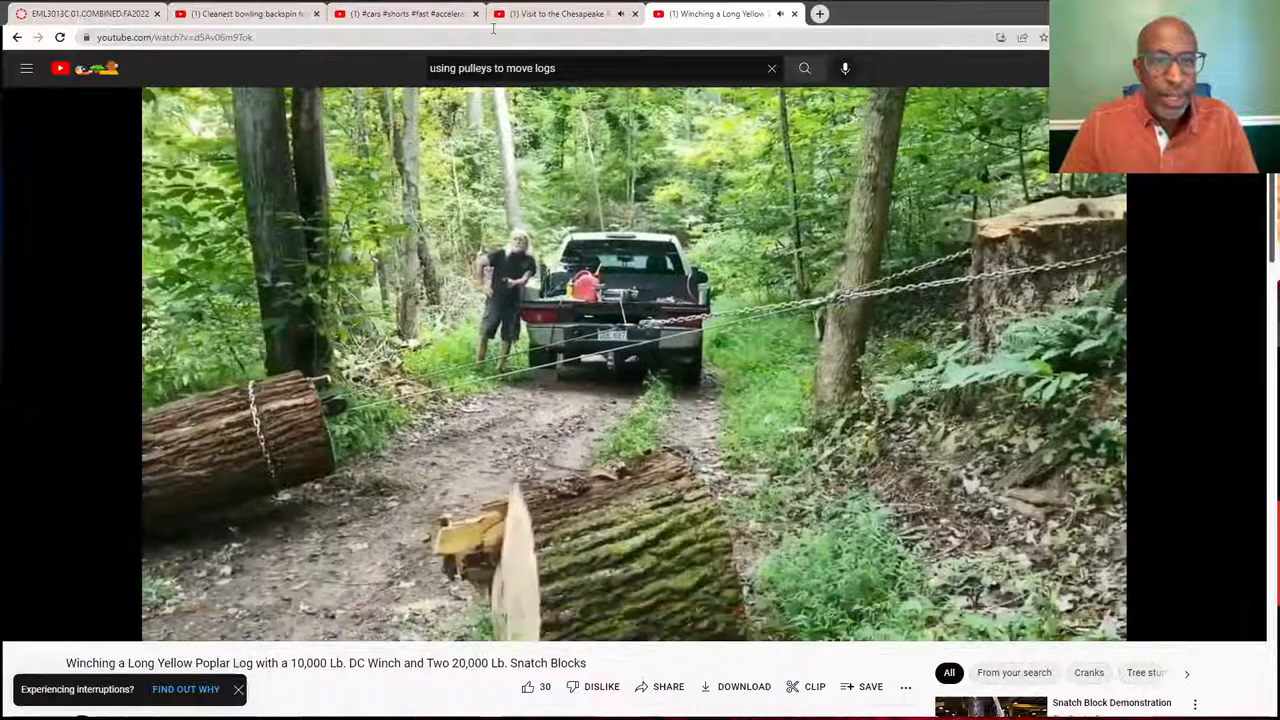
# Glance at the Chesapeake Bay Bridge Tunnel video, then show the log-winching video
pyautogui.click(560, 13)
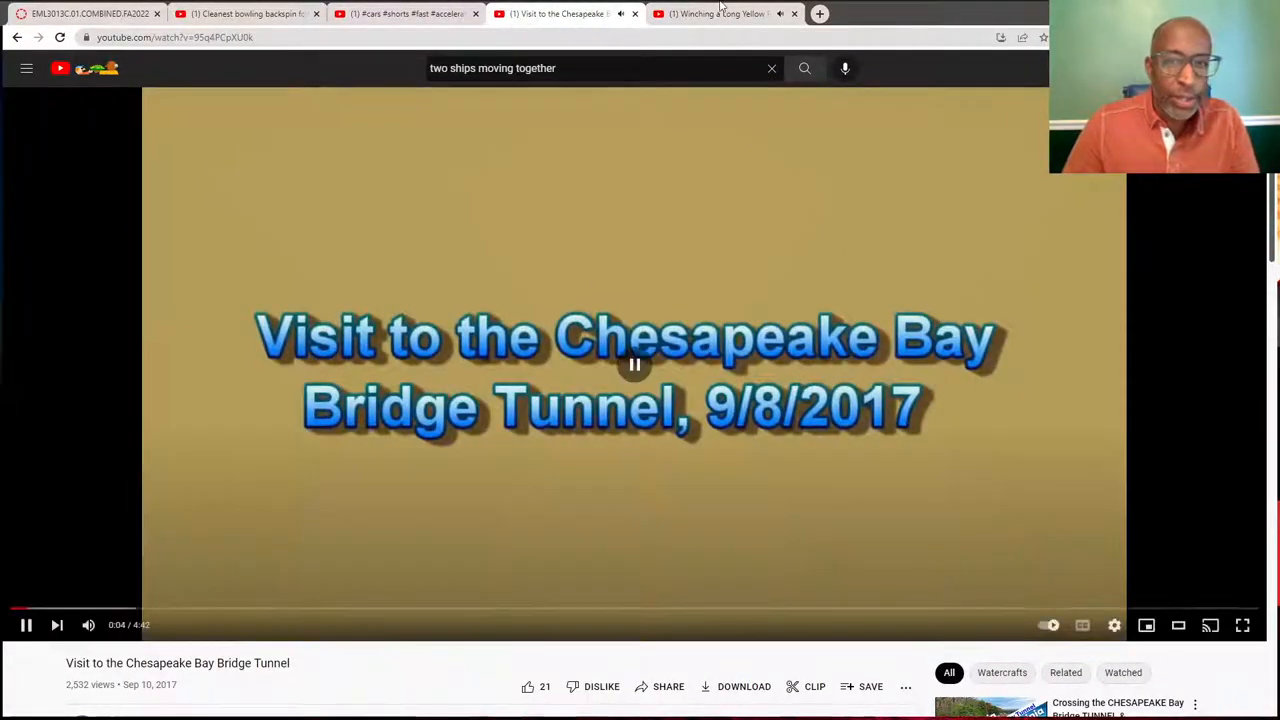
pyautogui.click(720, 13)
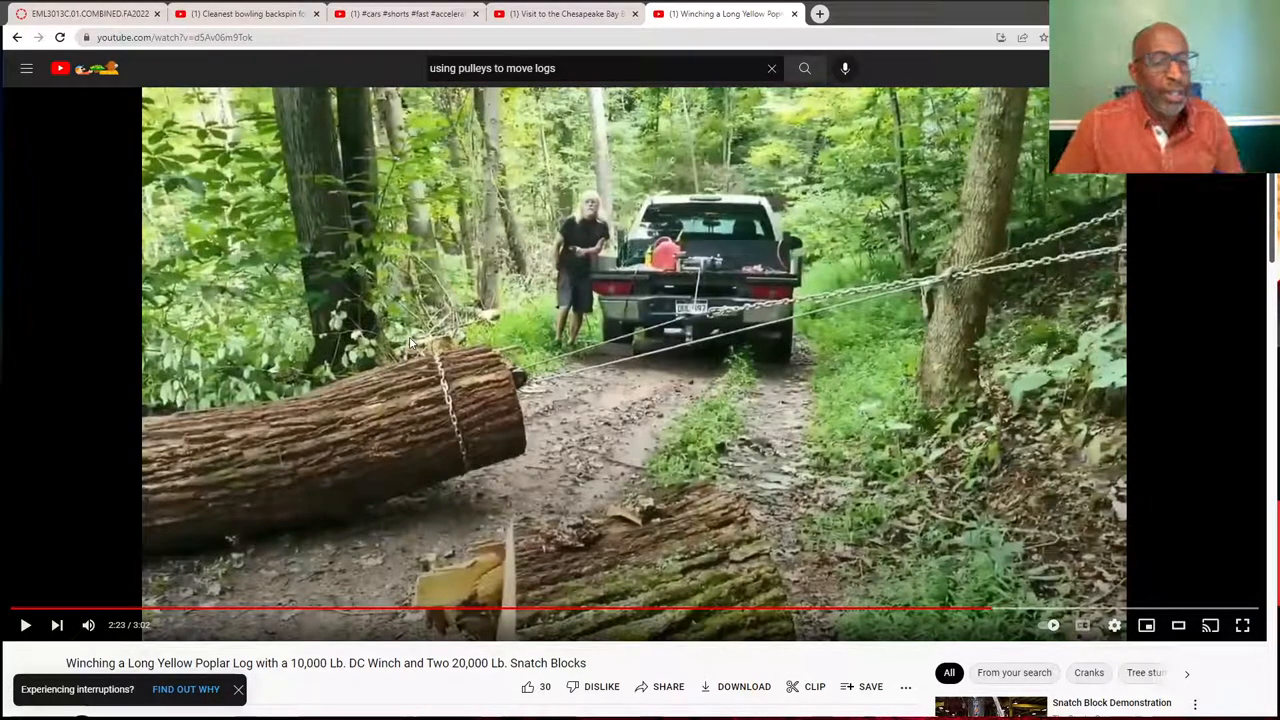
pyautogui.moveTo(390, 290)
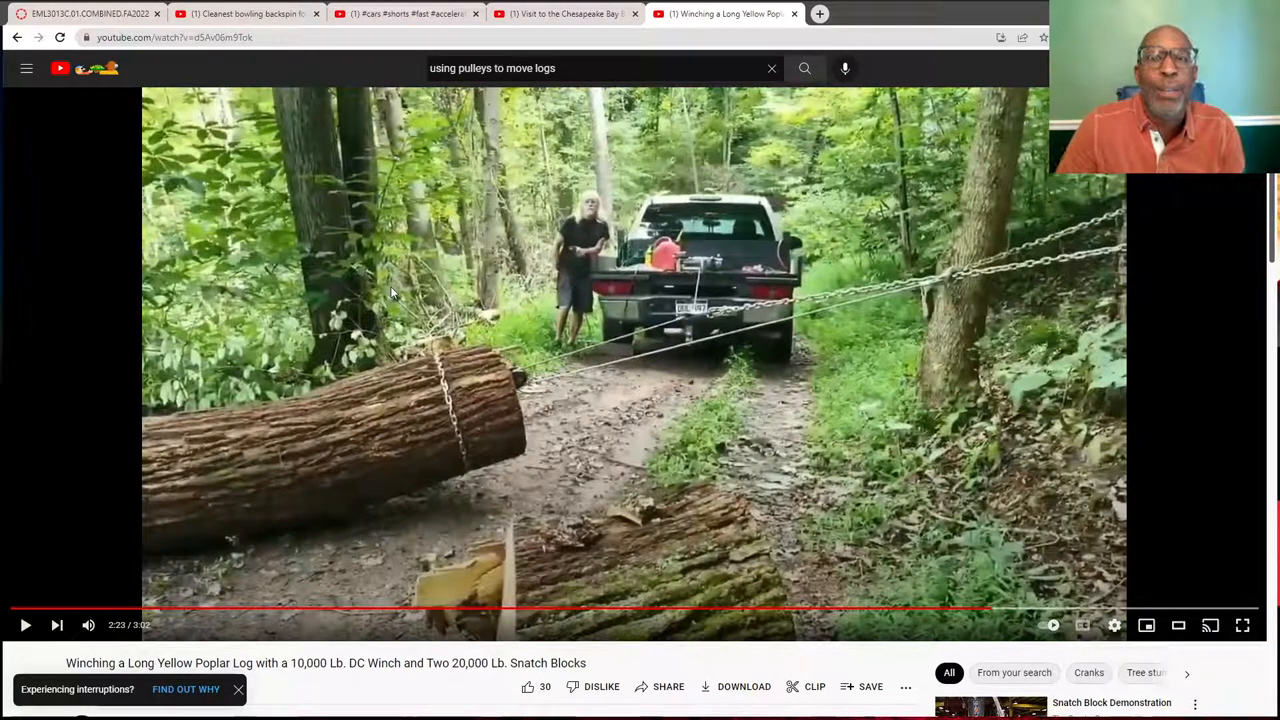
# Leave the YouTube tabs for the Dynamics course Modules page in Canvas
pyautogui.click(90, 13)
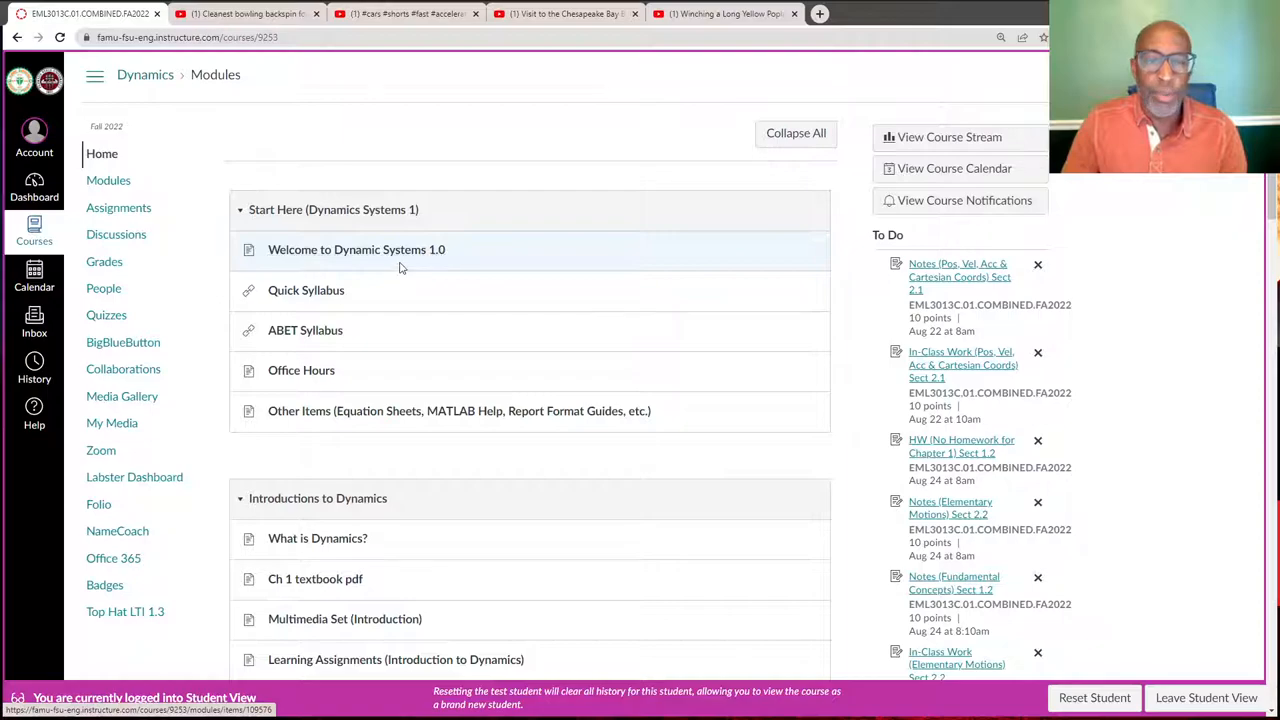
pyautogui.moveTo(305, 330)
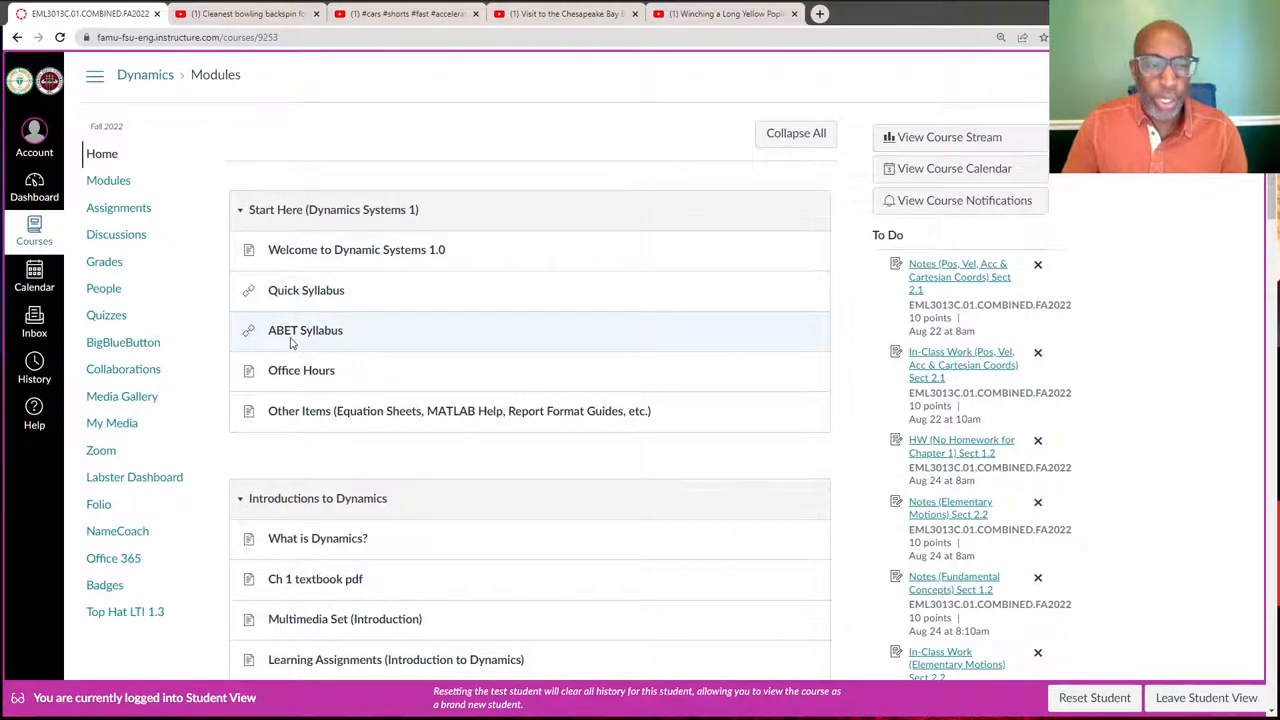
pyautogui.moveTo(305, 330)
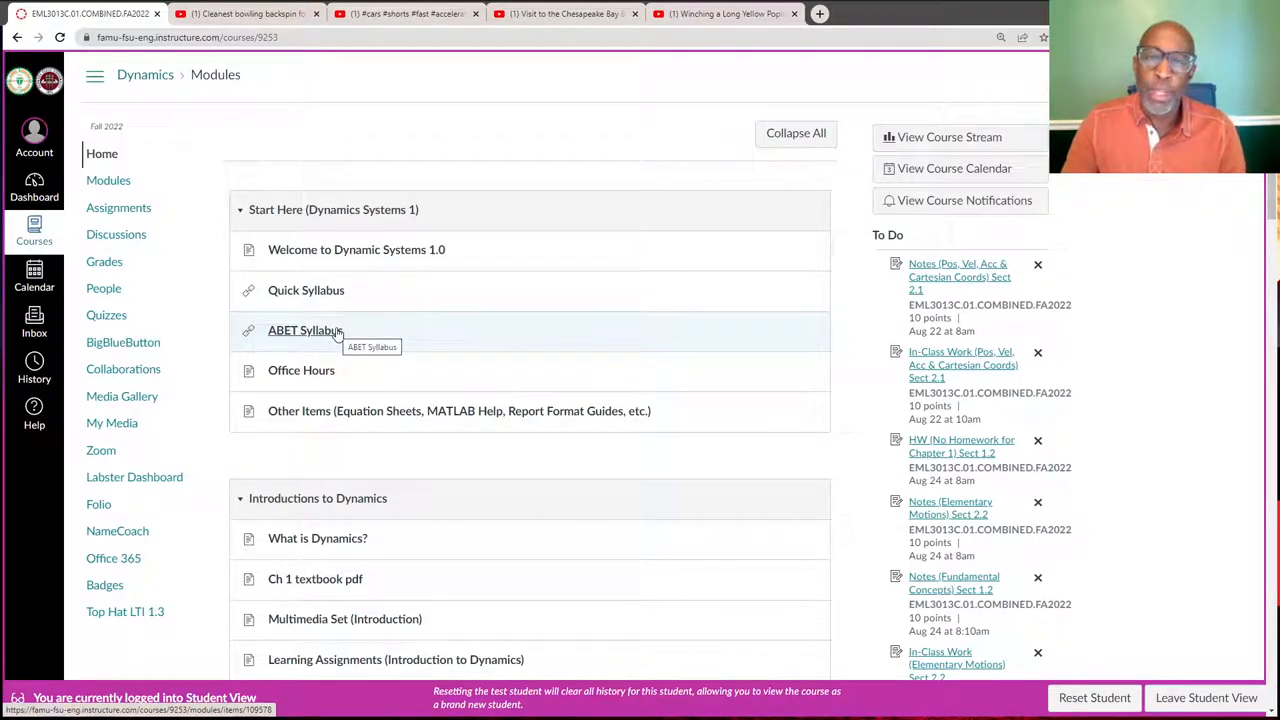
pyautogui.moveTo(308, 334)
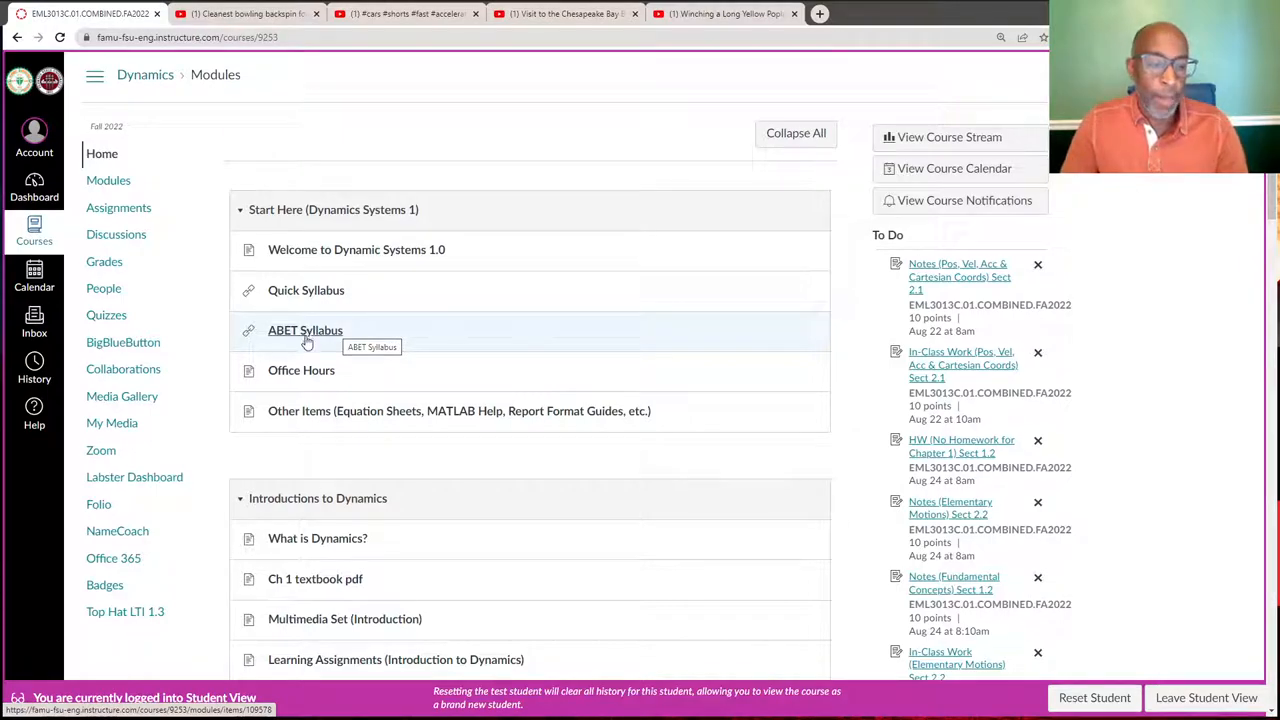
pyautogui.moveTo(340, 410)
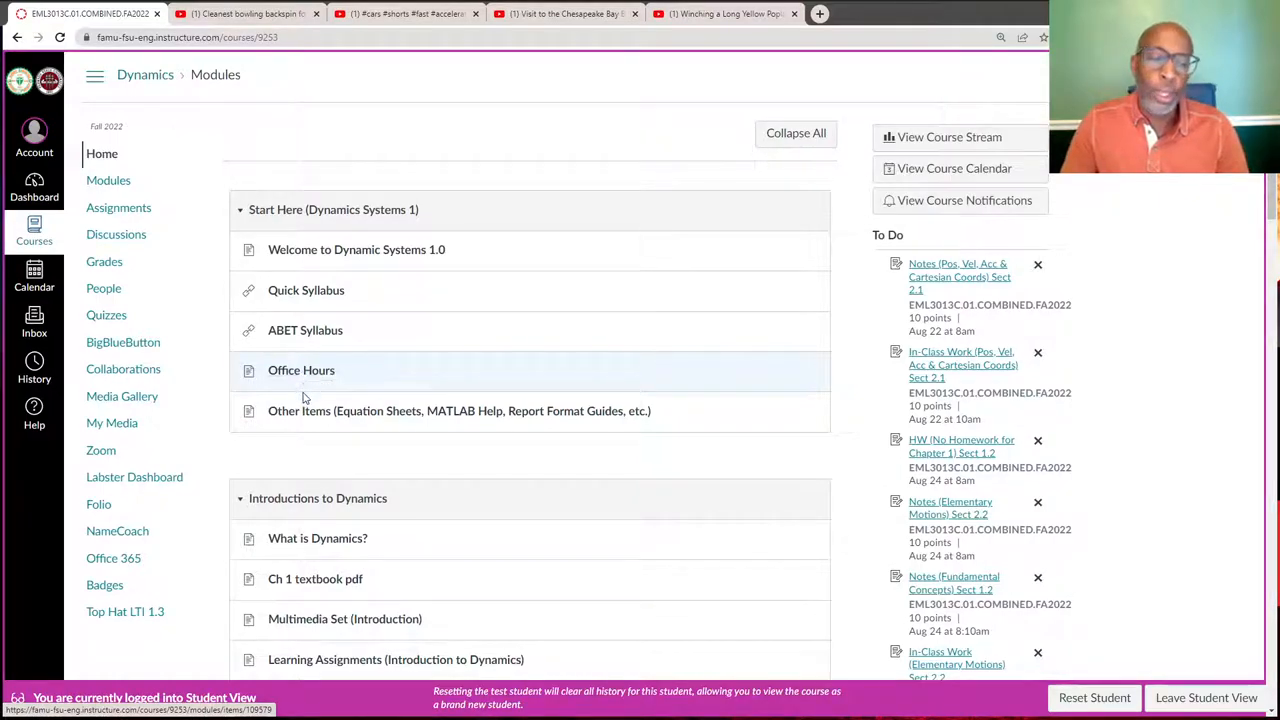
pyautogui.moveTo(459, 411)
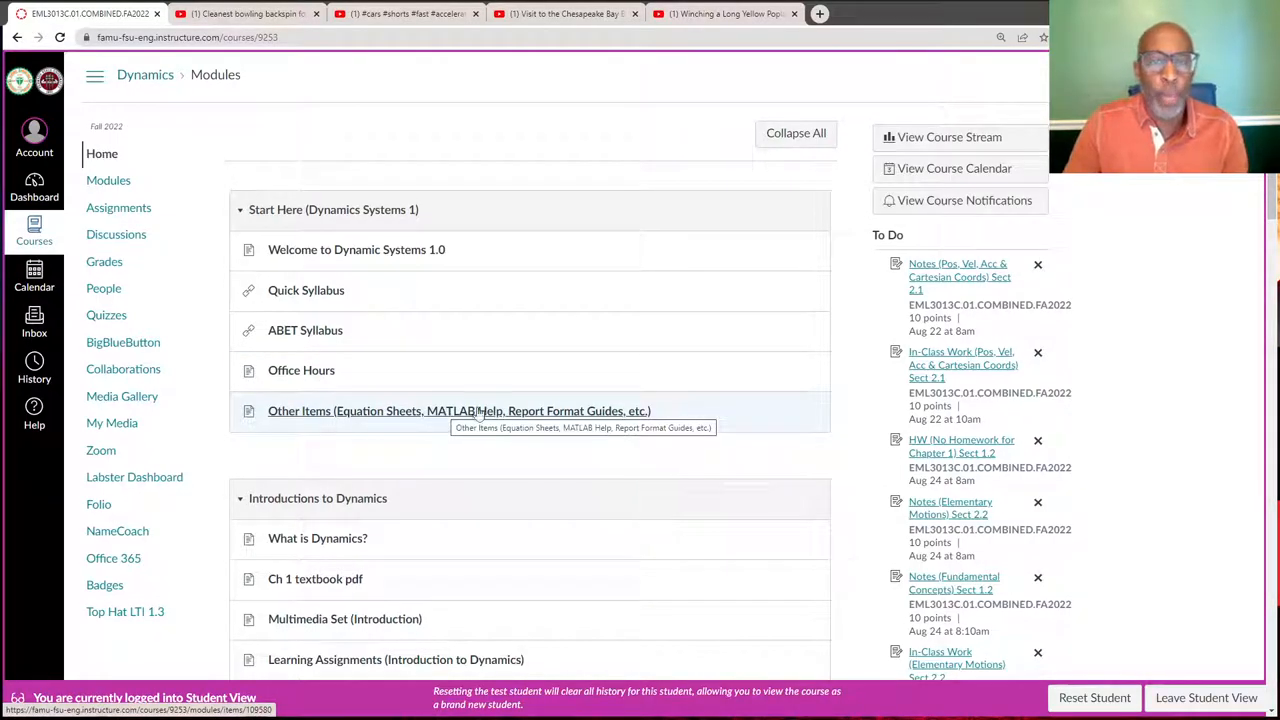
# Scroll the modules list and open 'Learning Assignments (Particle Kinematics)'
pyautogui.scroll(-3)
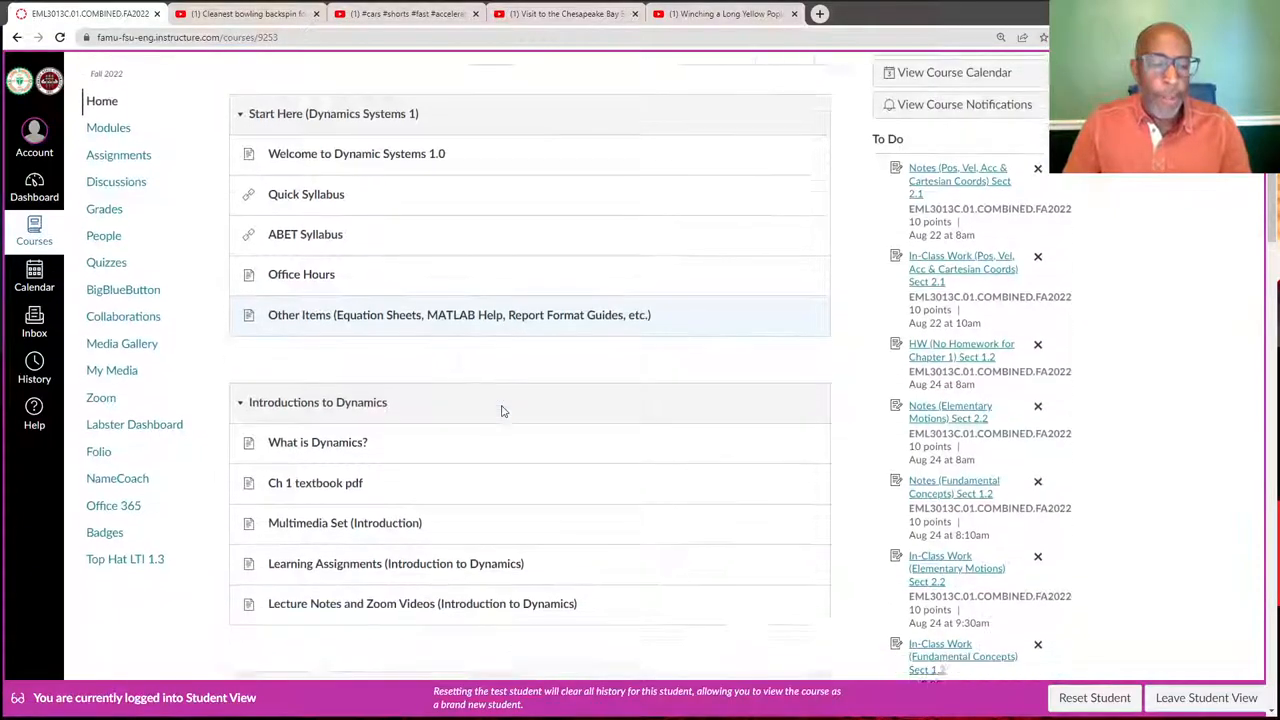
pyautogui.scroll(-3)
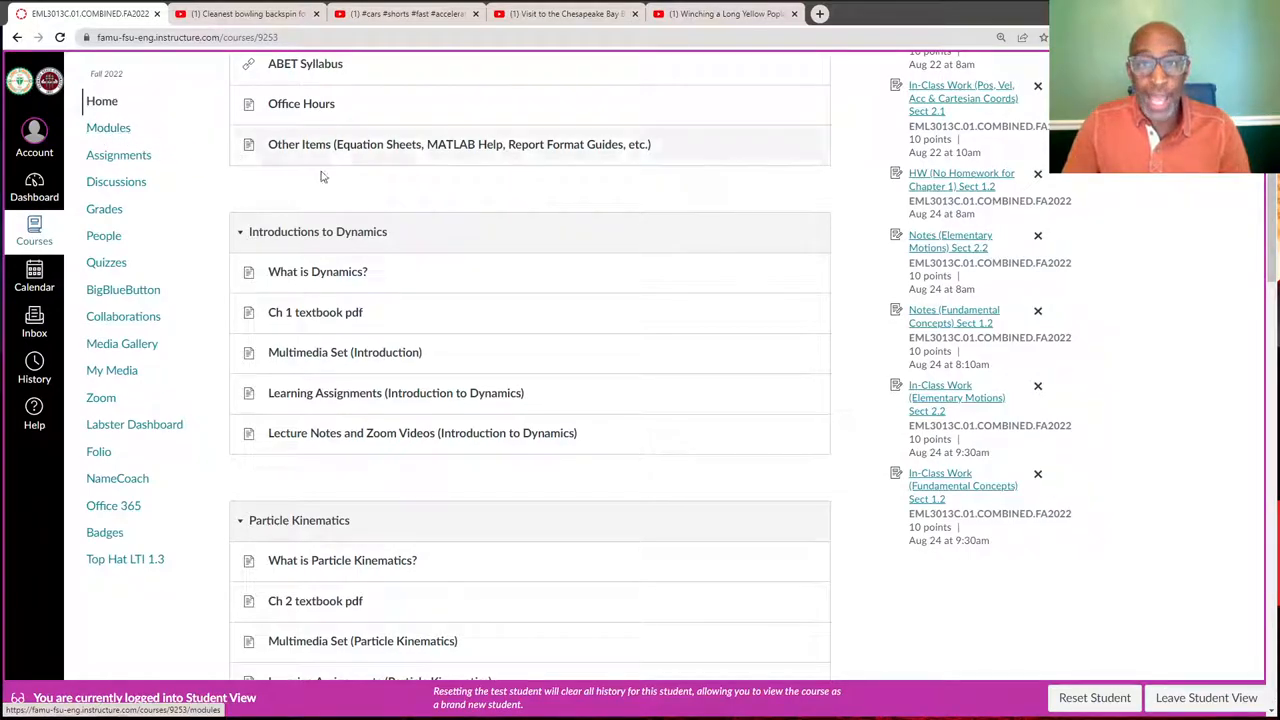
pyautogui.scroll(-3)
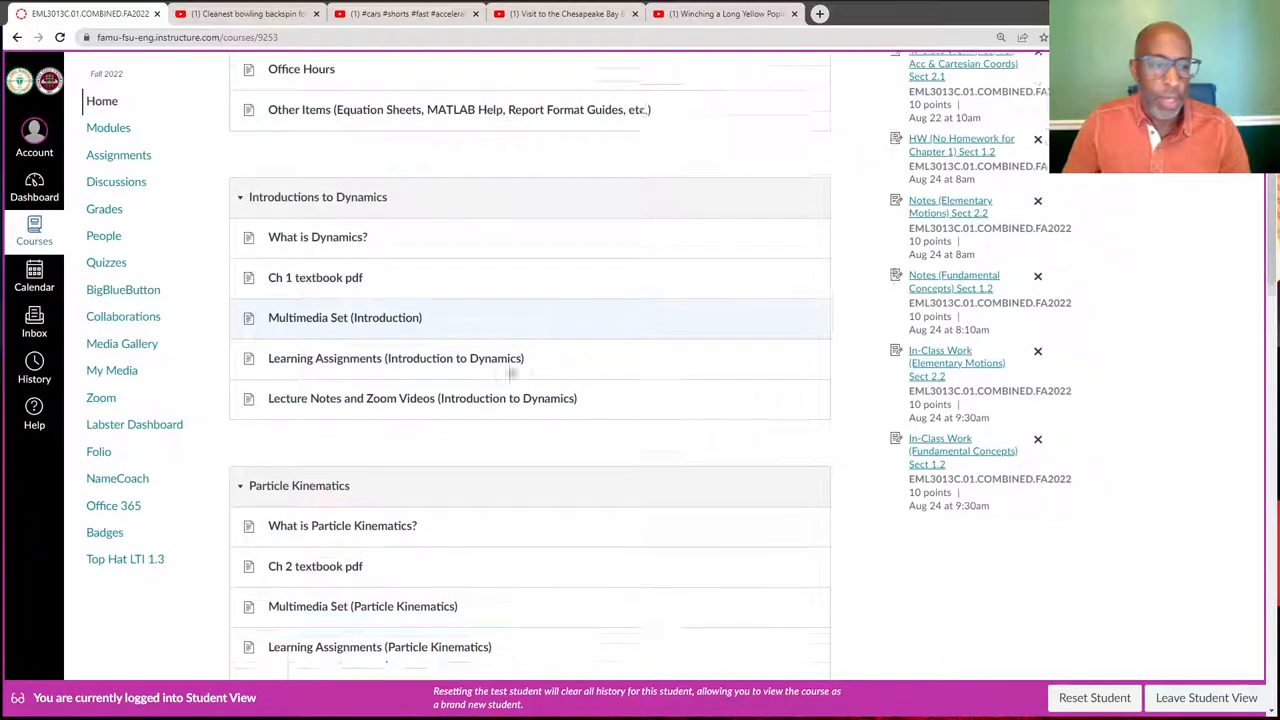
pyautogui.scroll(-3)
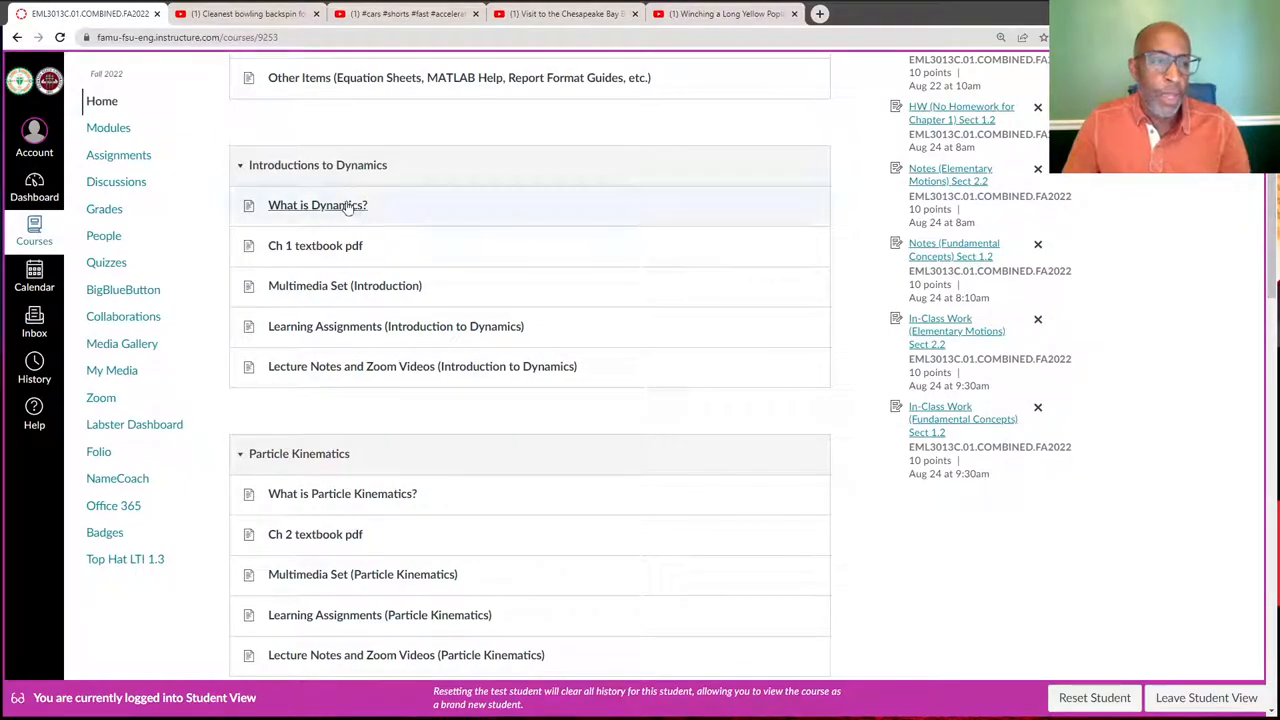
pyautogui.scroll(-3)
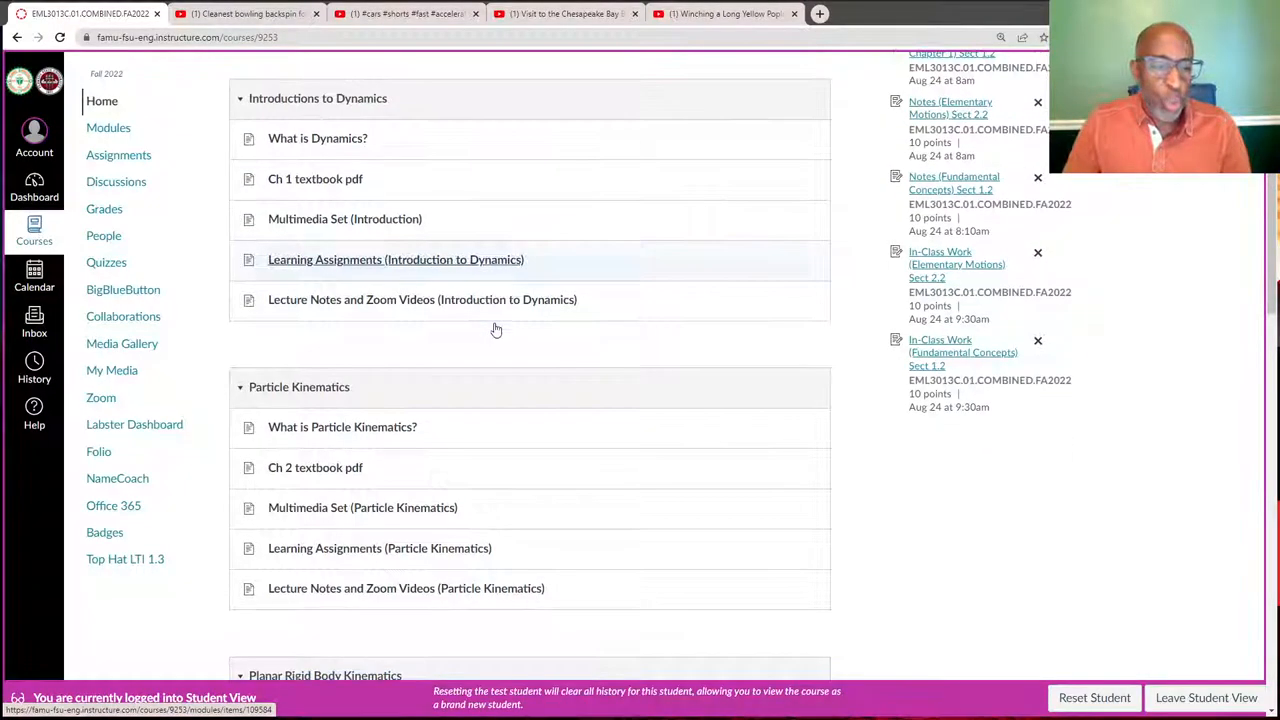
pyautogui.moveTo(477, 396)
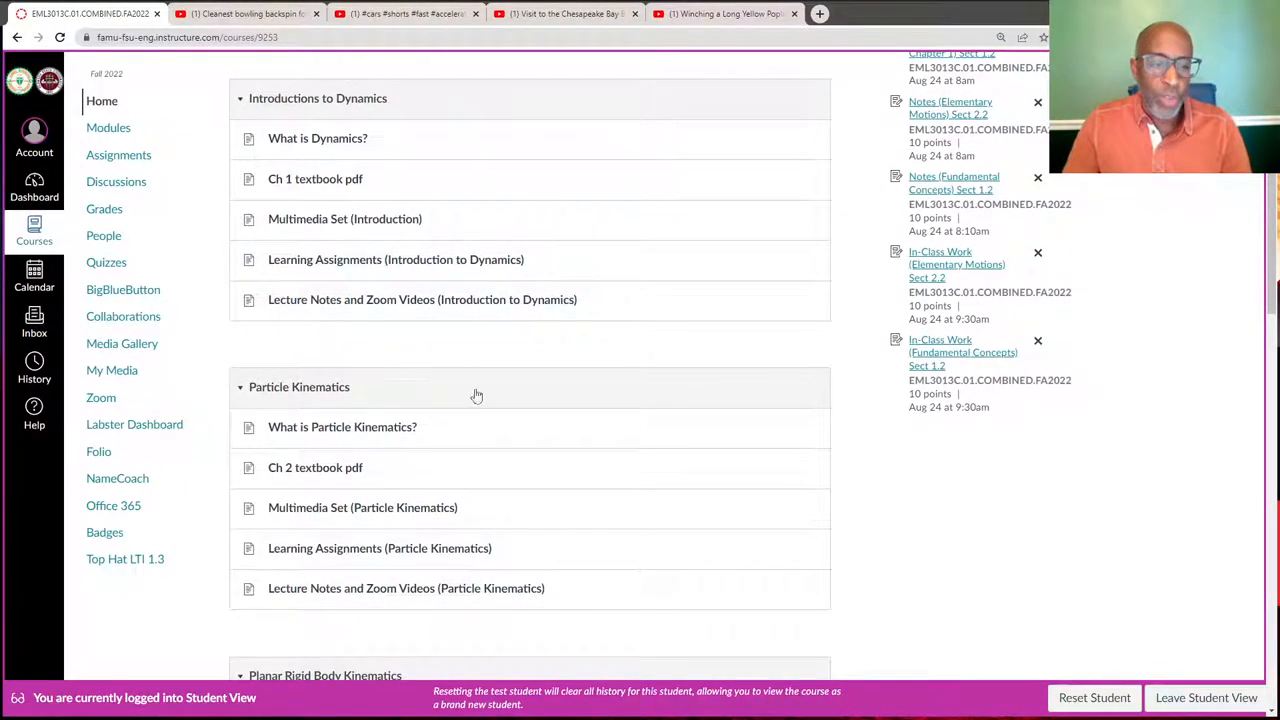
pyautogui.scroll(-3)
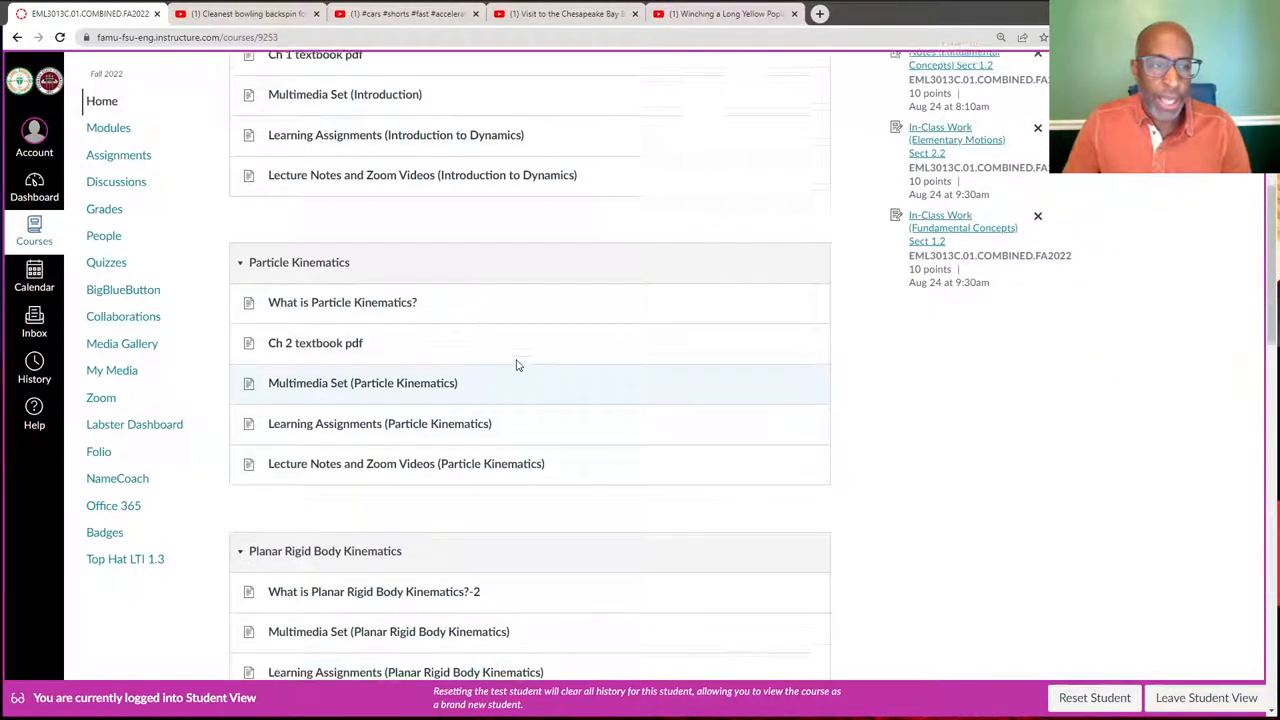
pyautogui.scroll(-3)
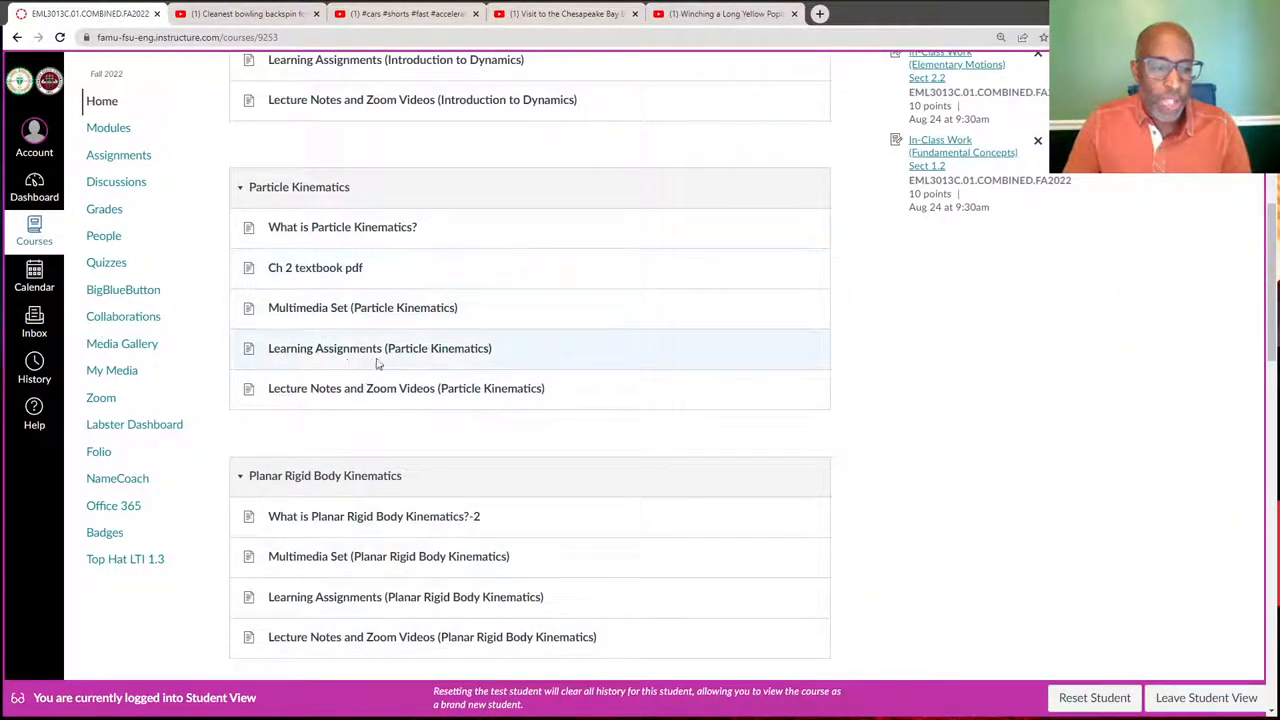
pyautogui.scroll(-3)
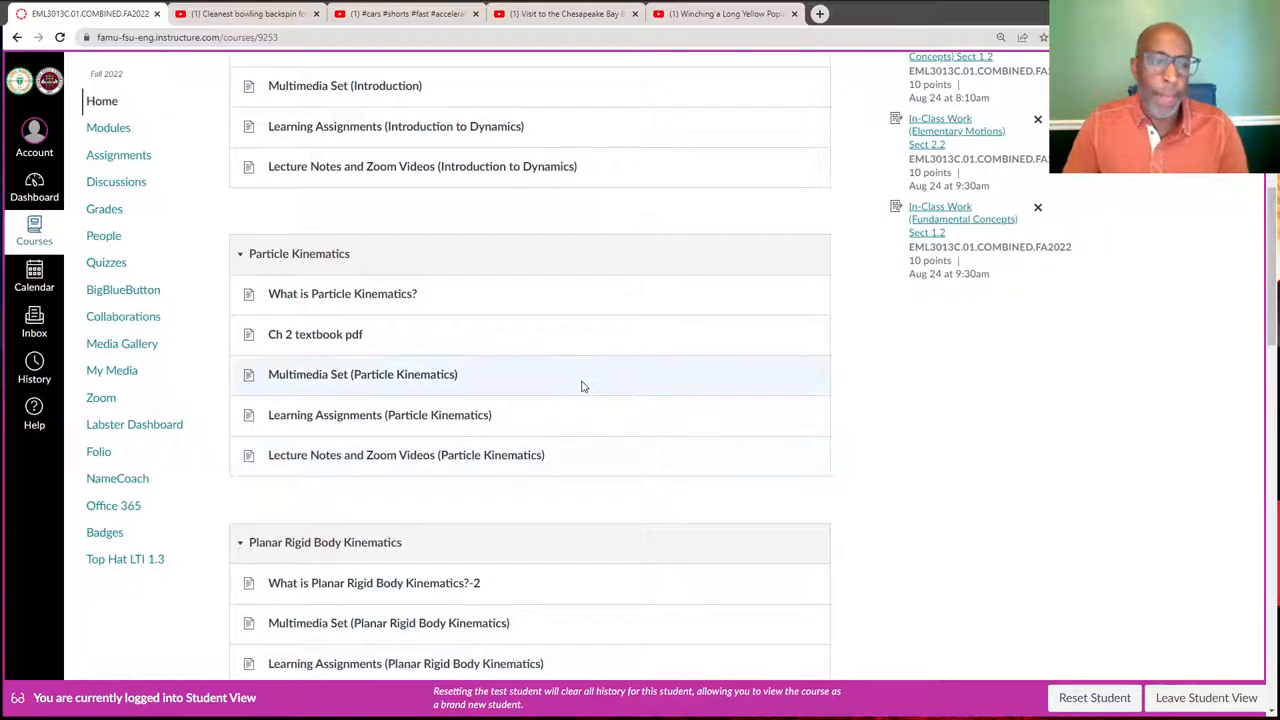
pyautogui.scroll(3)
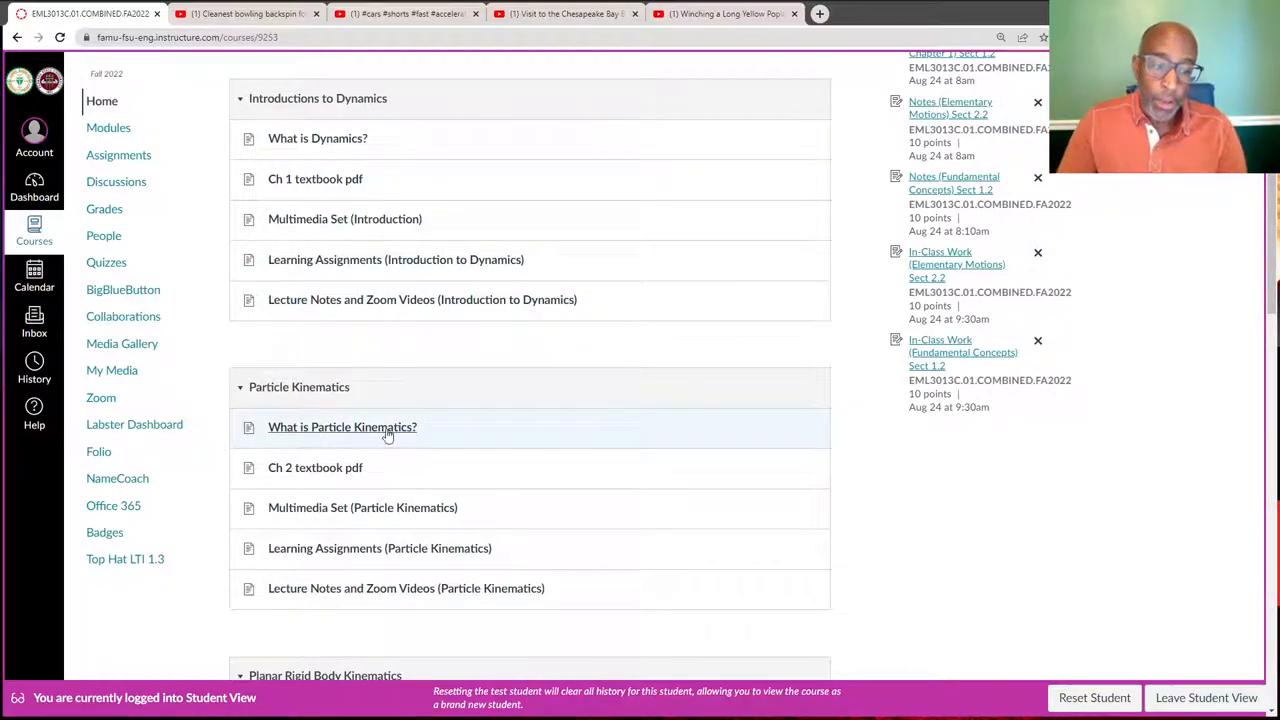
pyautogui.moveTo(342, 427)
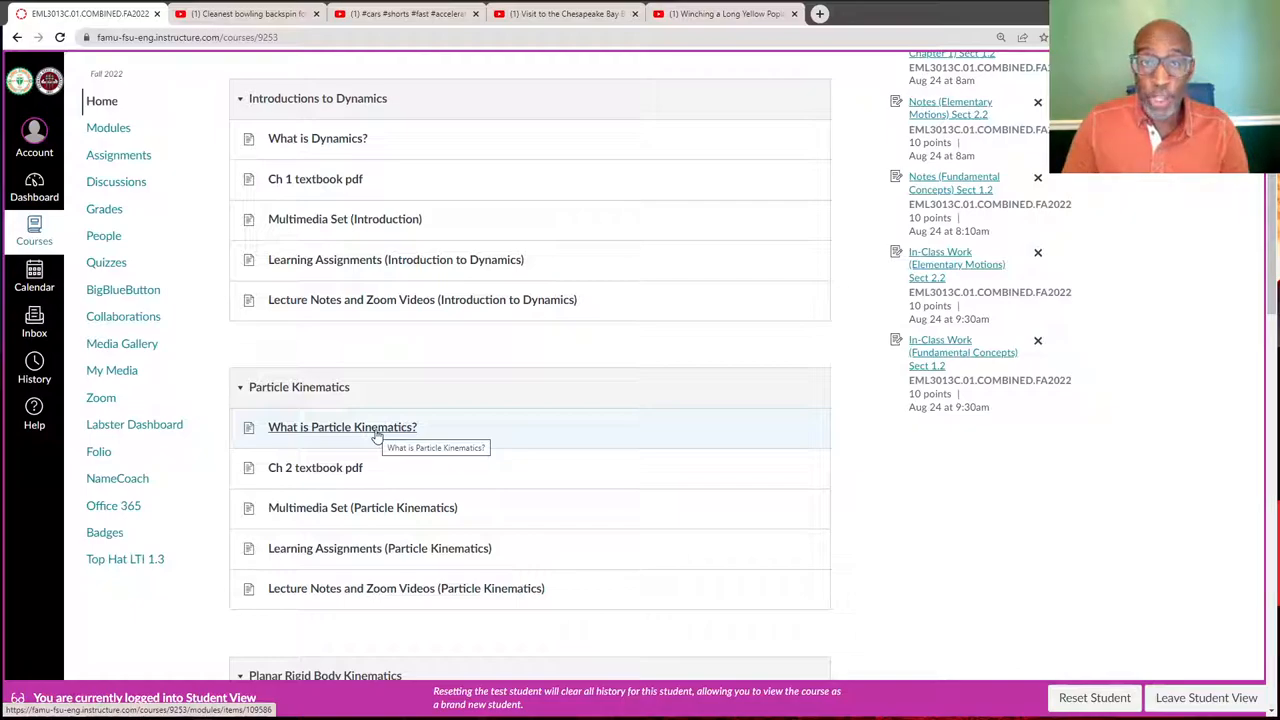
pyautogui.moveTo(315, 480)
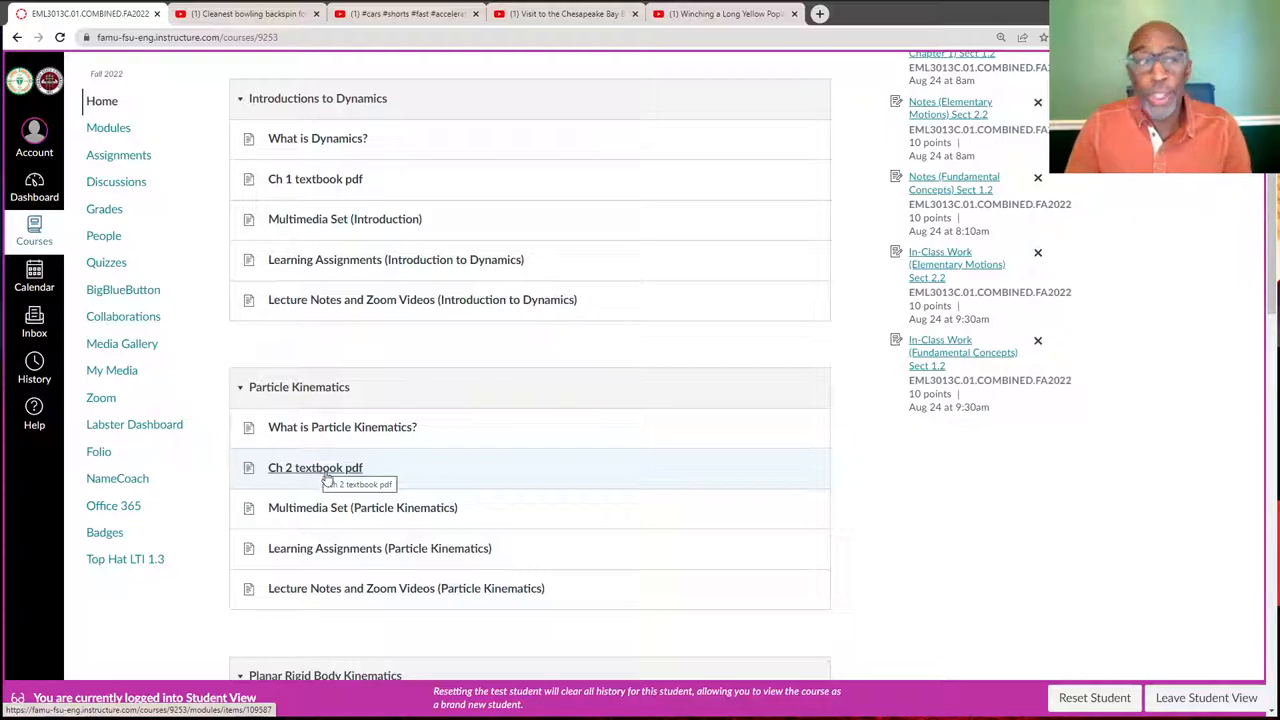
pyautogui.moveTo(345, 507)
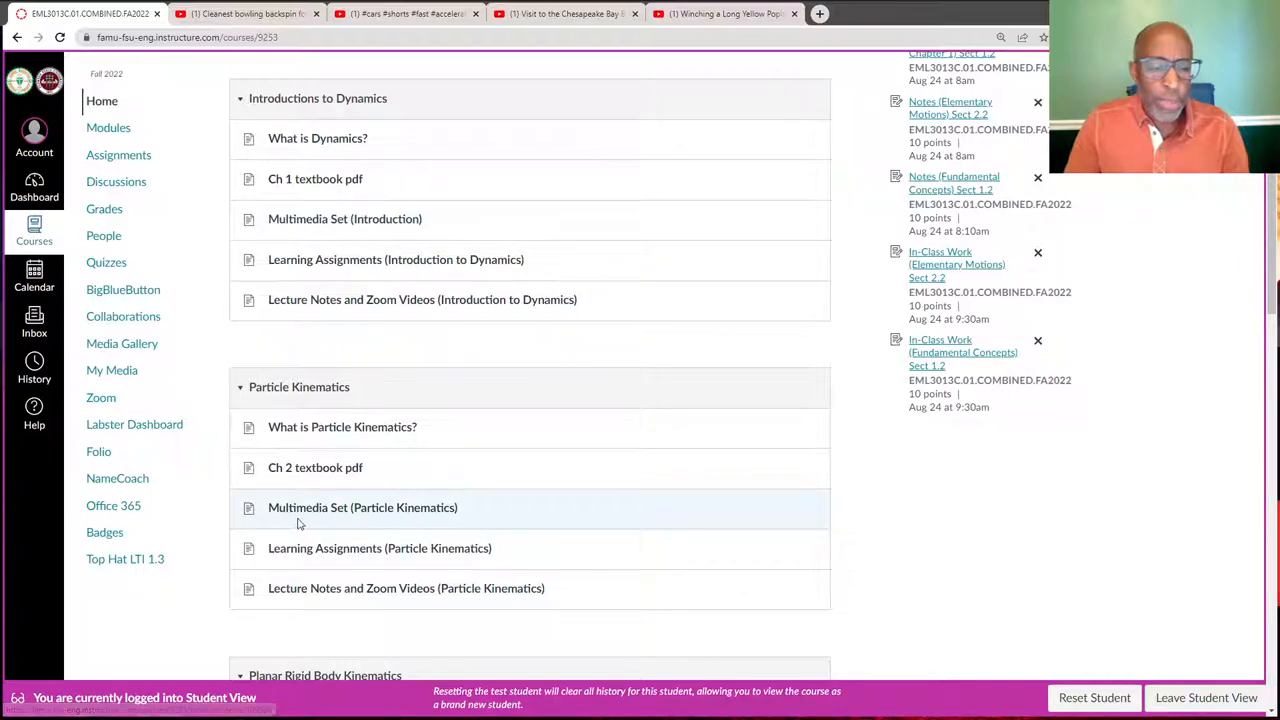
pyautogui.moveTo(461, 515)
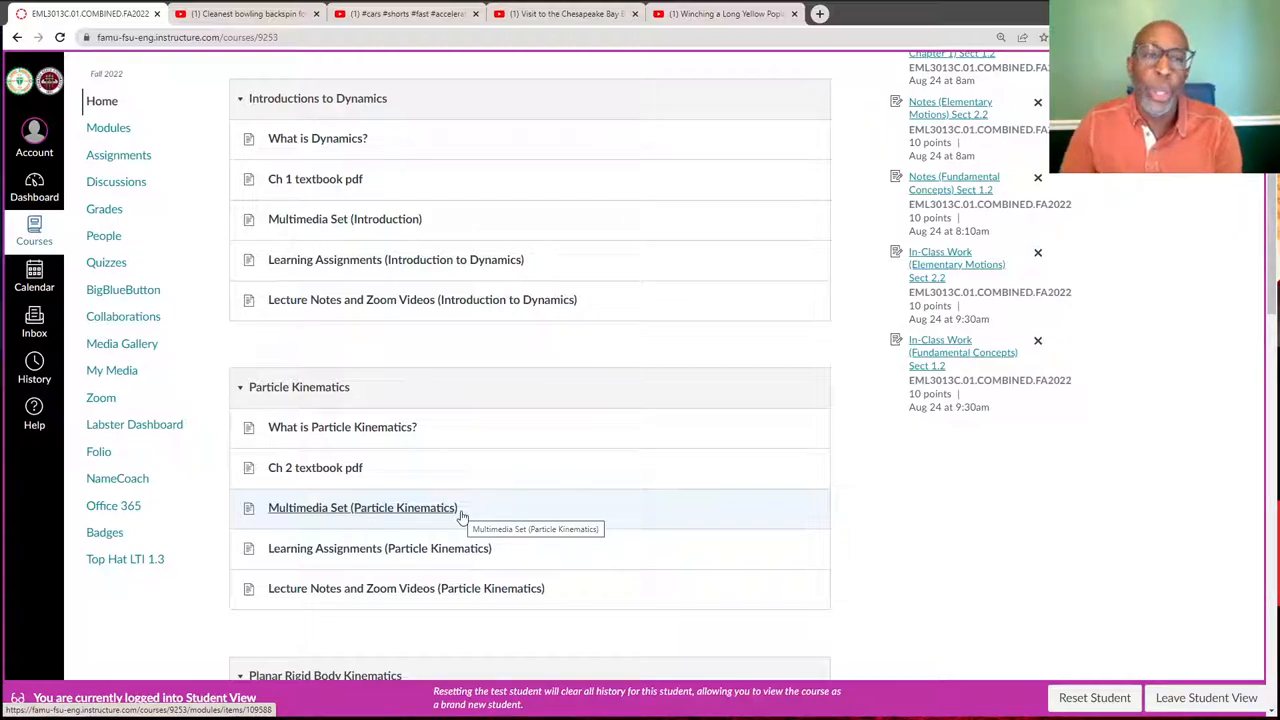
pyautogui.moveTo(355, 266)
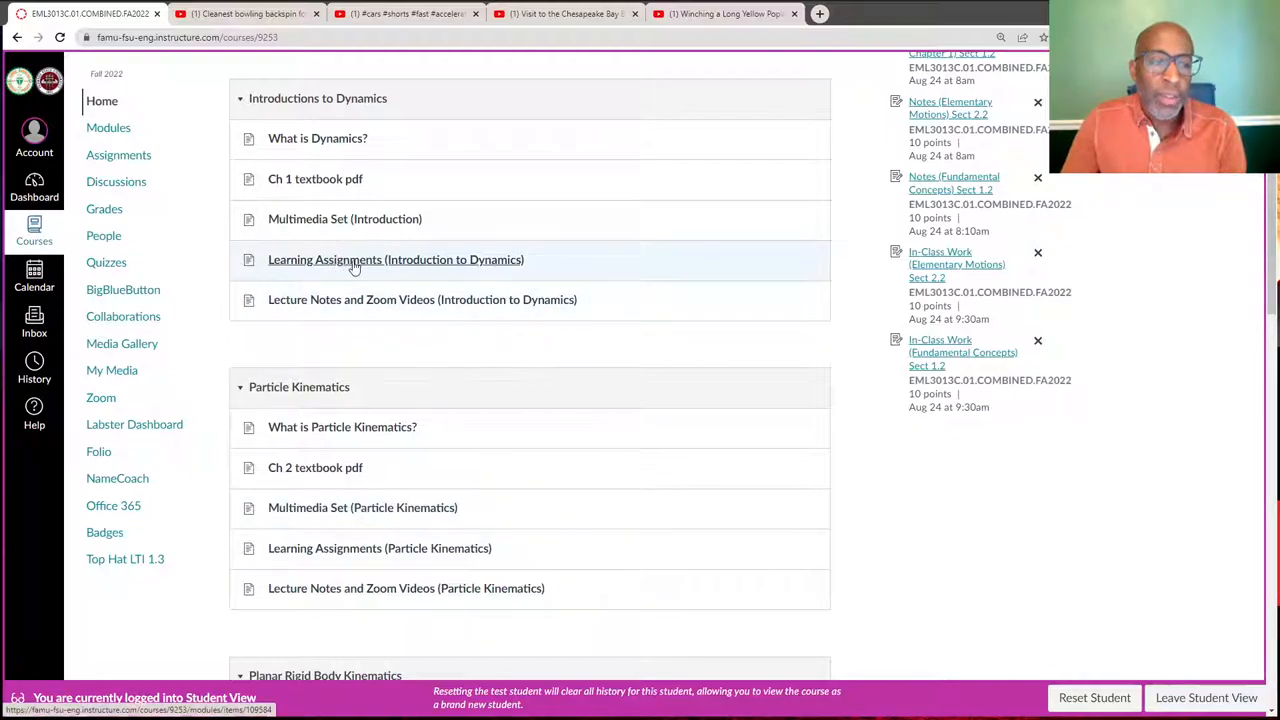
pyautogui.moveTo(330, 548)
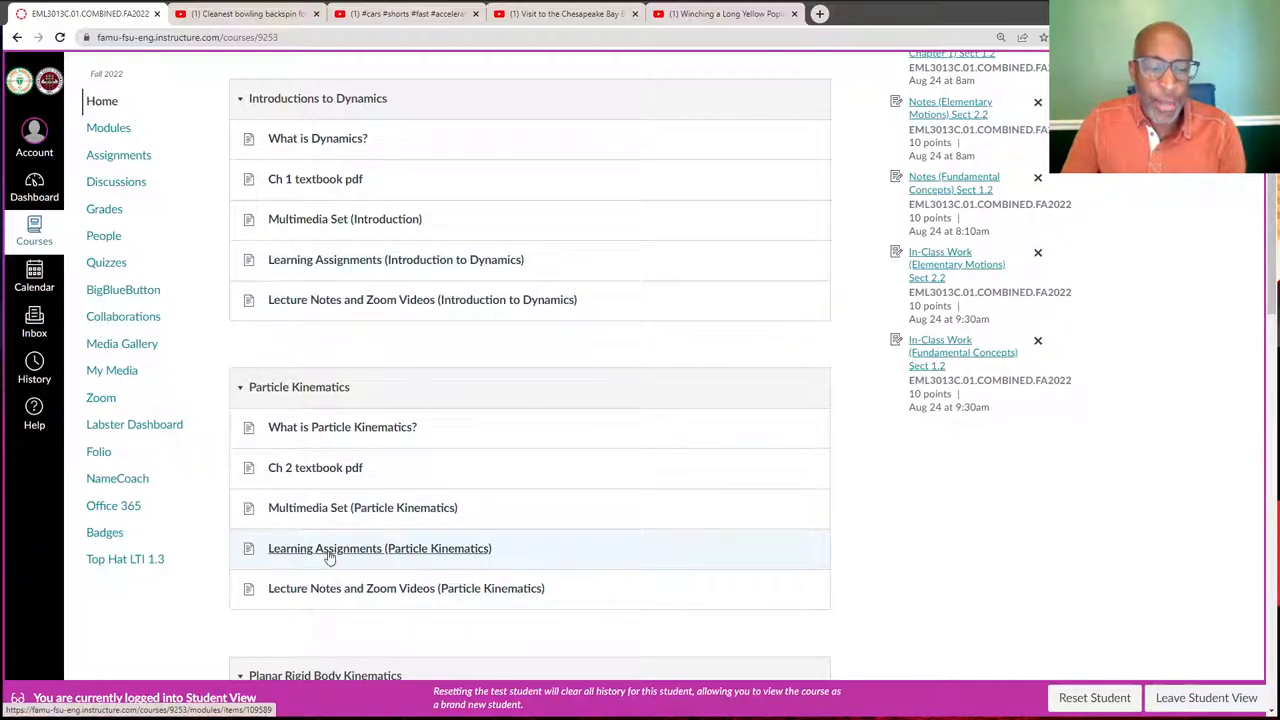
pyautogui.click(379, 548)
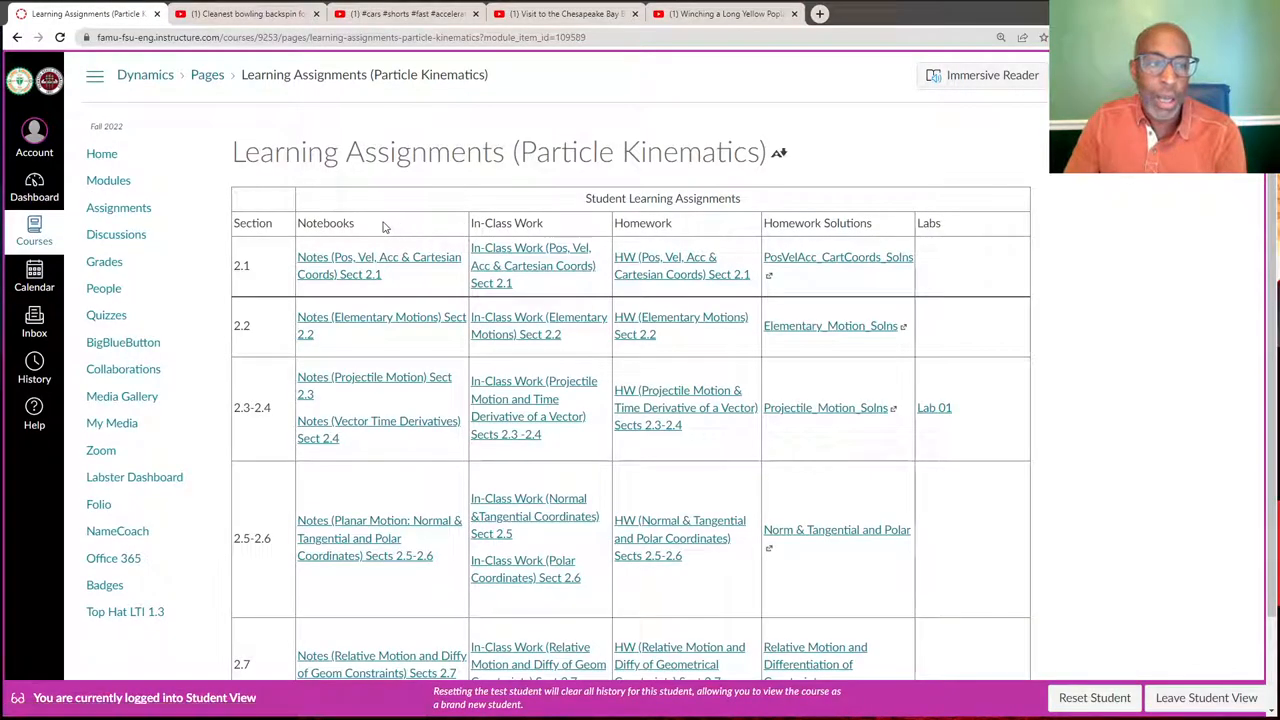
pyautogui.moveTo(351, 605)
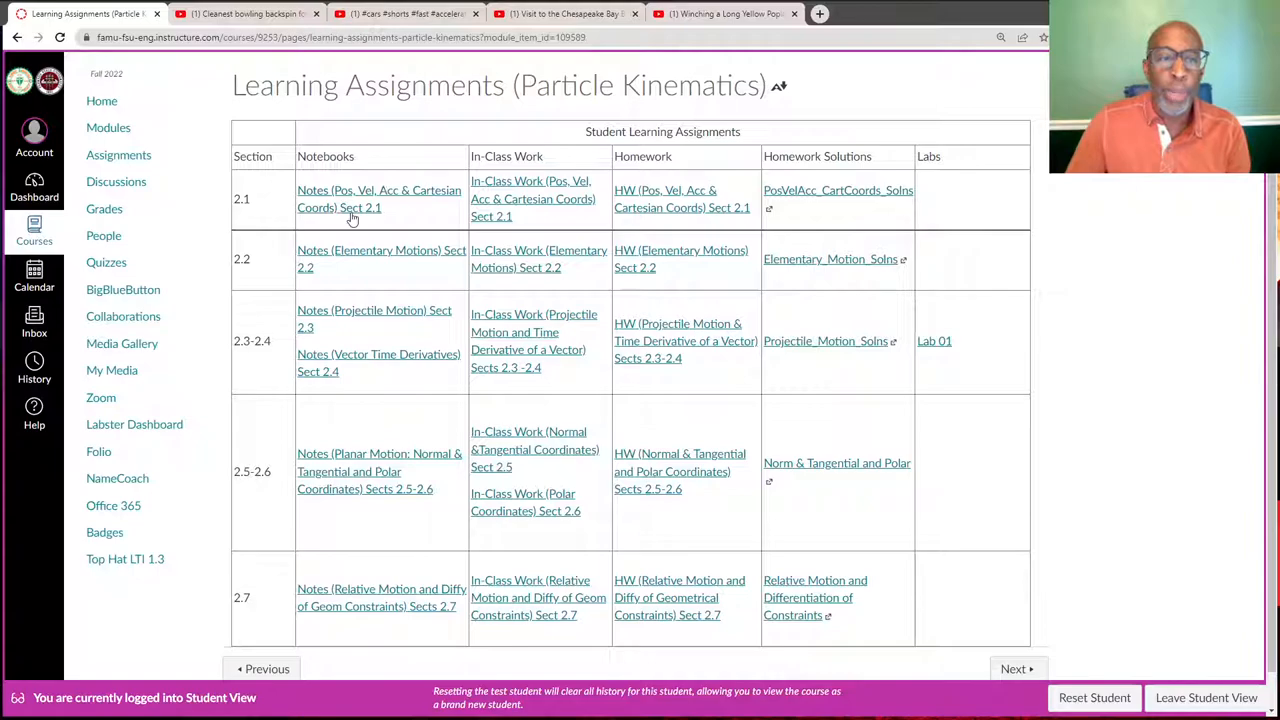
pyautogui.moveTo(493, 196)
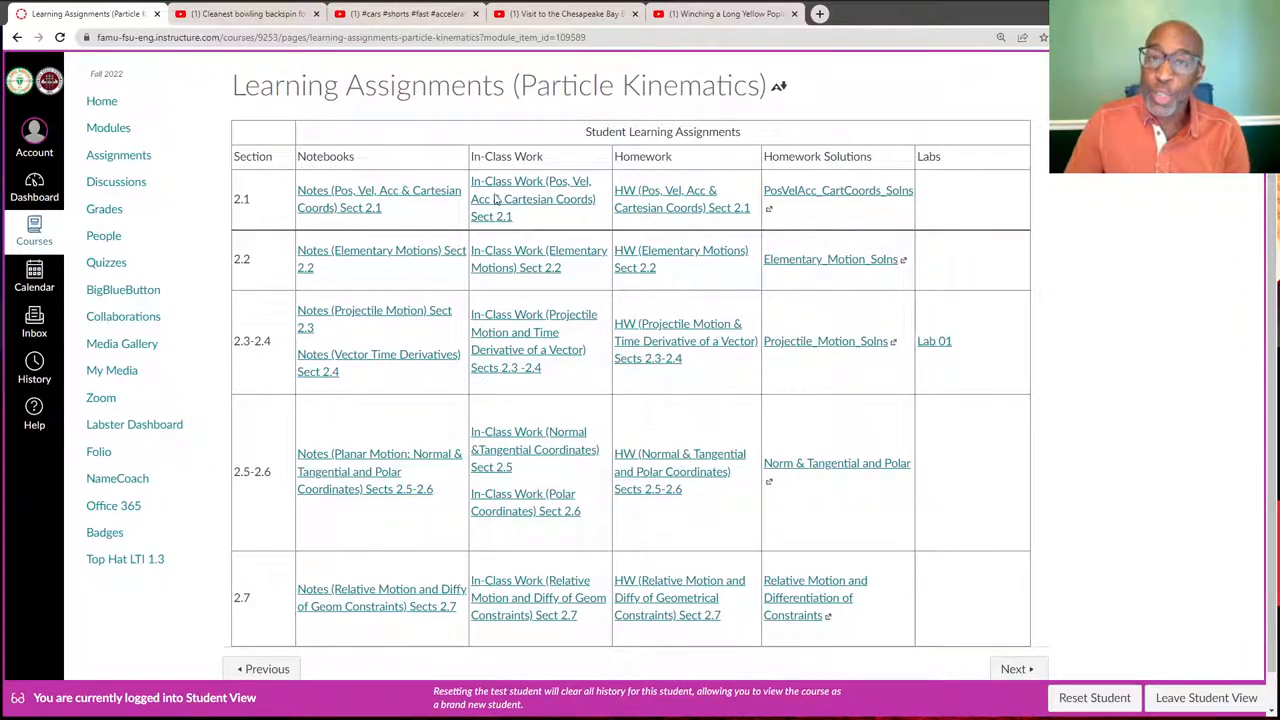
pyautogui.moveTo(700, 207)
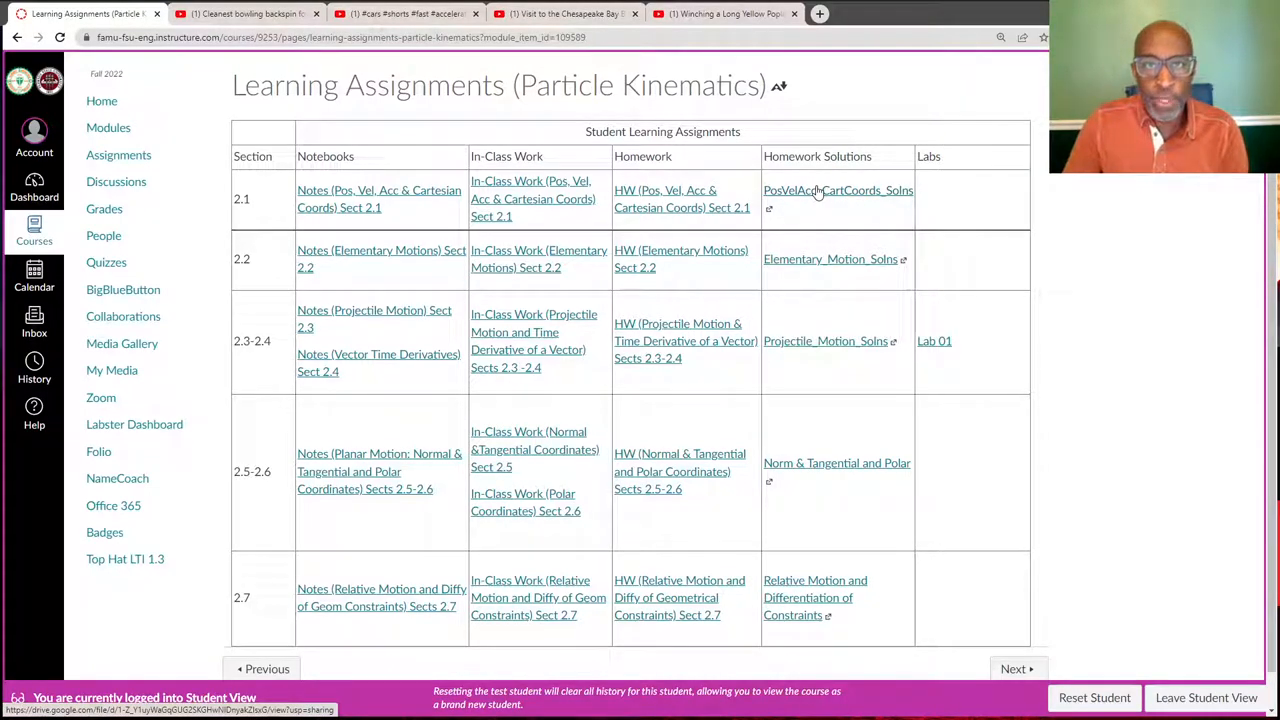
pyautogui.moveTo(899, 219)
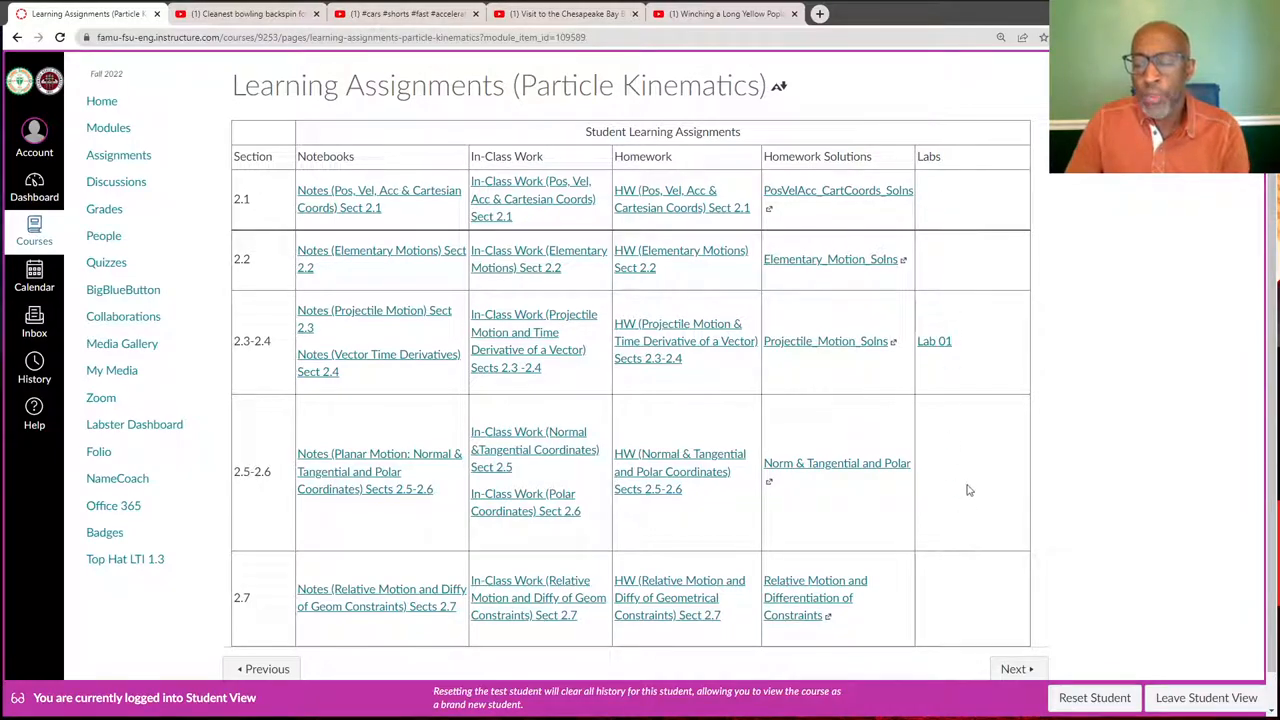
pyautogui.moveTo(440, 148)
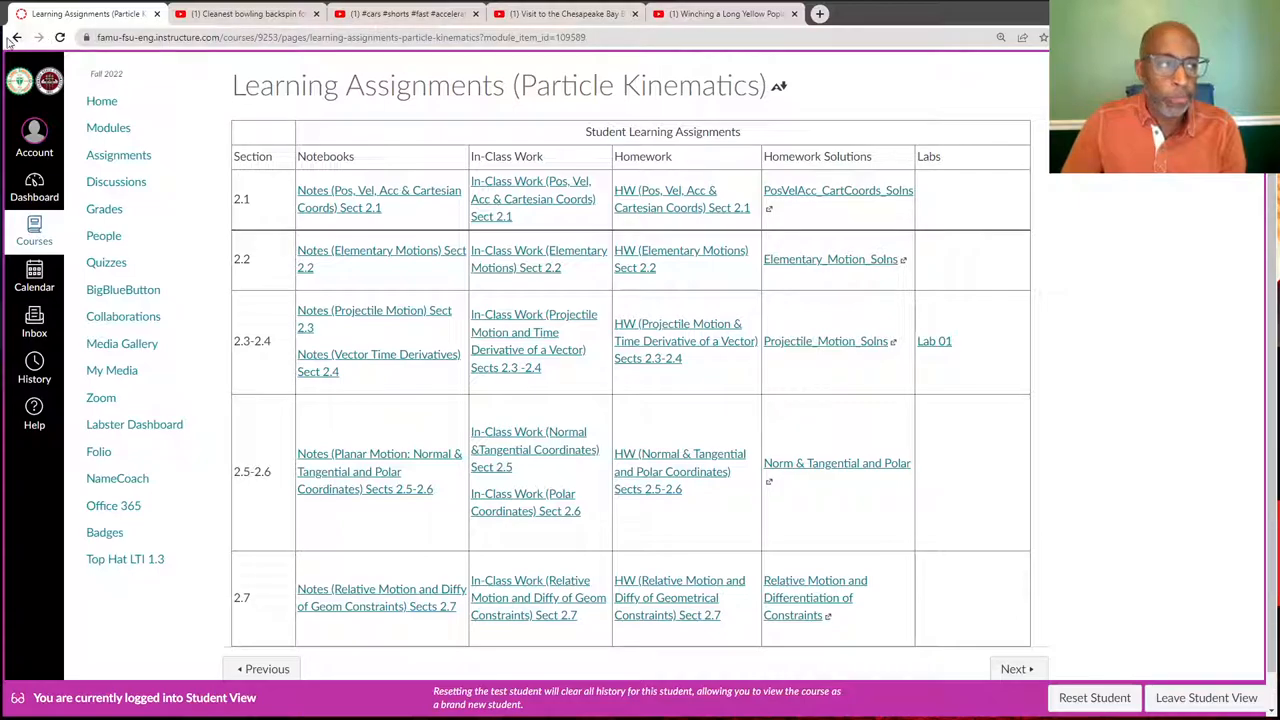
# Go back from the learning assignments table to the course Home modules list
pyautogui.click(16, 37)
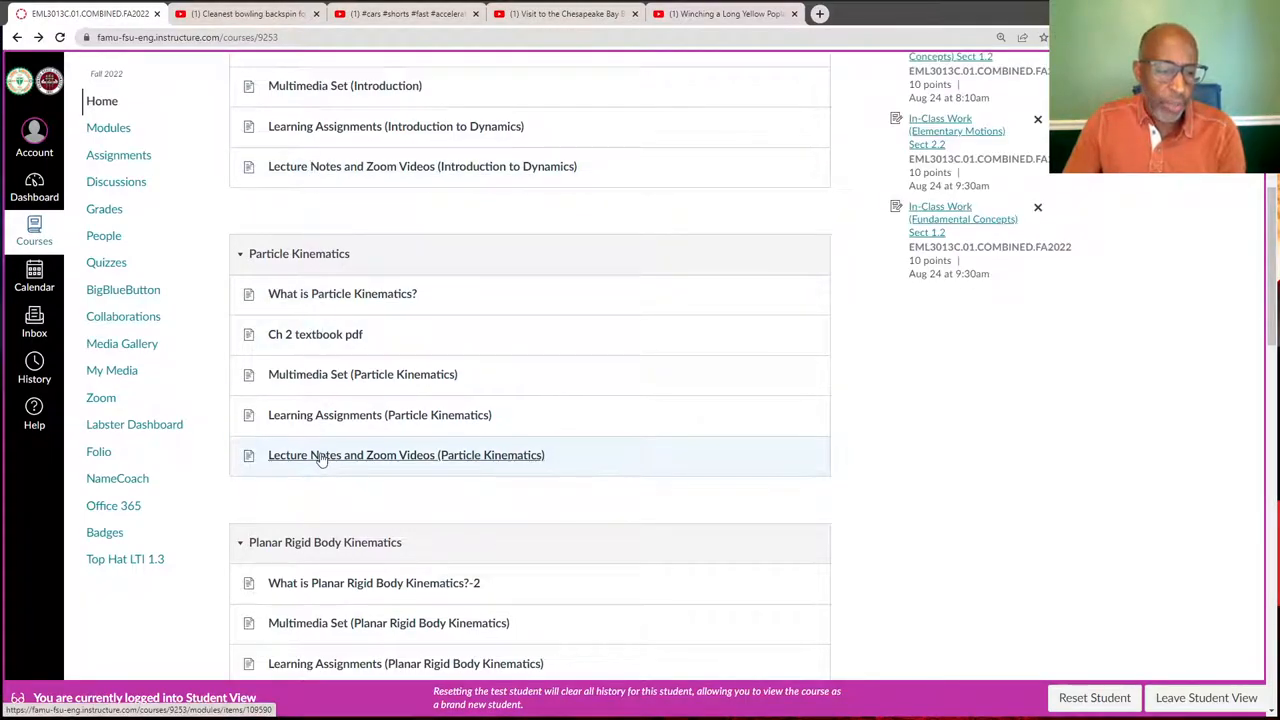
# Open 'Lecture Notes and Zoom Videos (Particle Kinematics)' to view its section notes and recordings
pyautogui.click(406, 454)
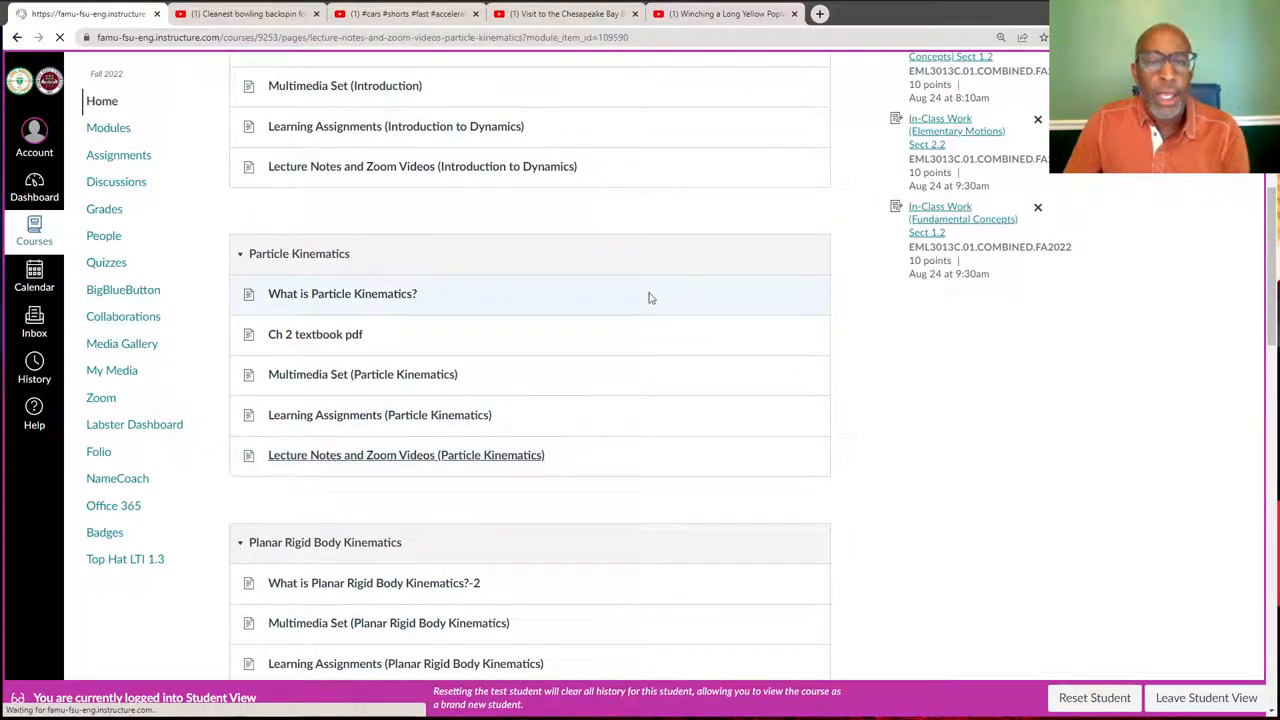
pyautogui.click(406, 454)
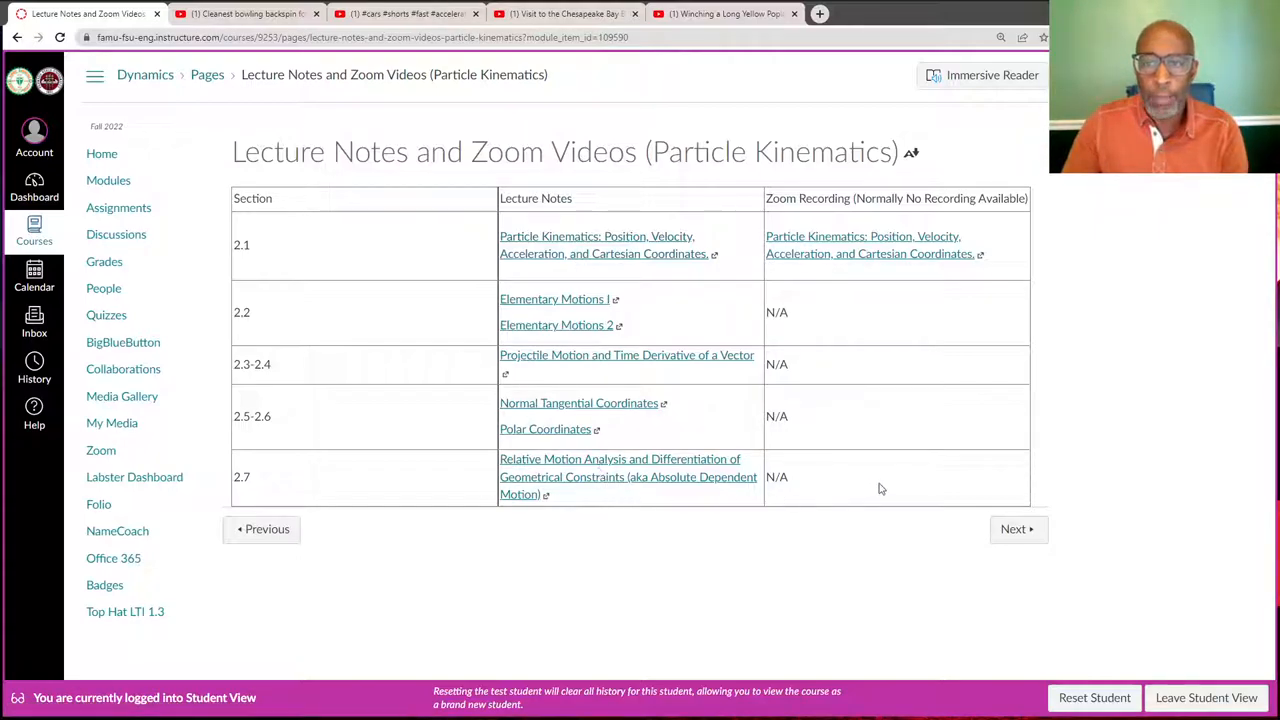
pyautogui.moveTo(918, 459)
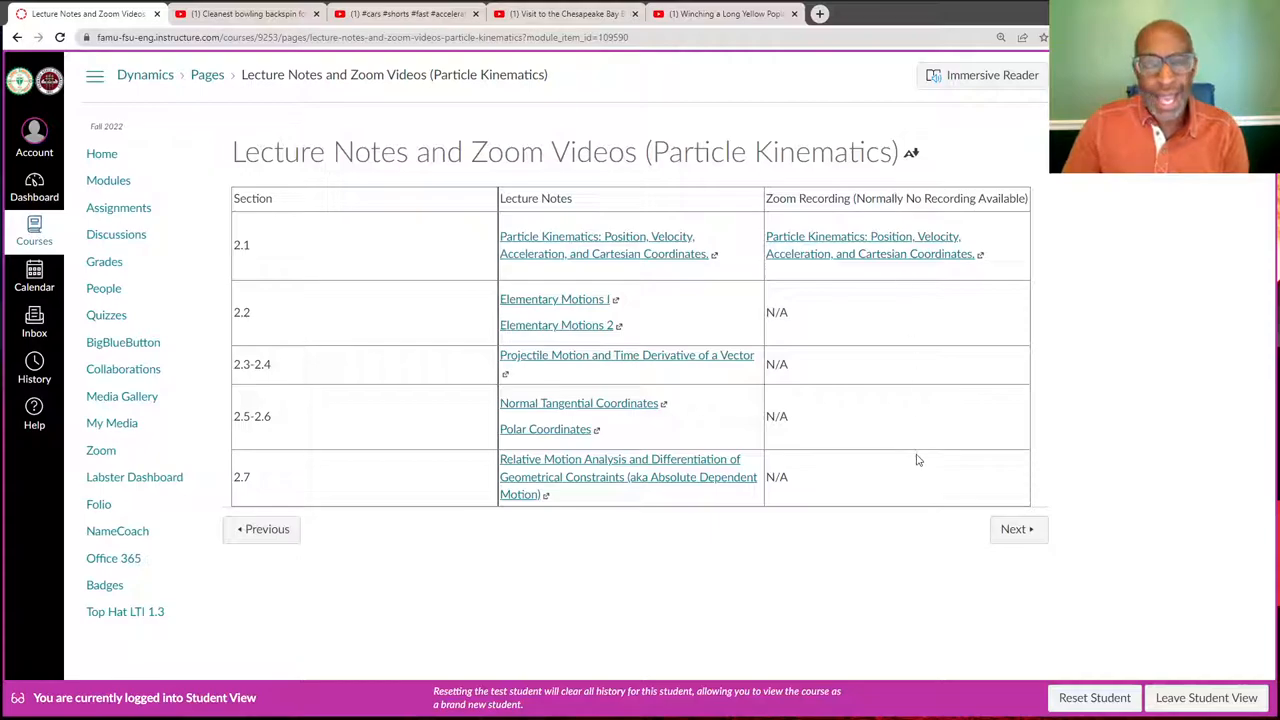
pyautogui.moveTo(923, 303)
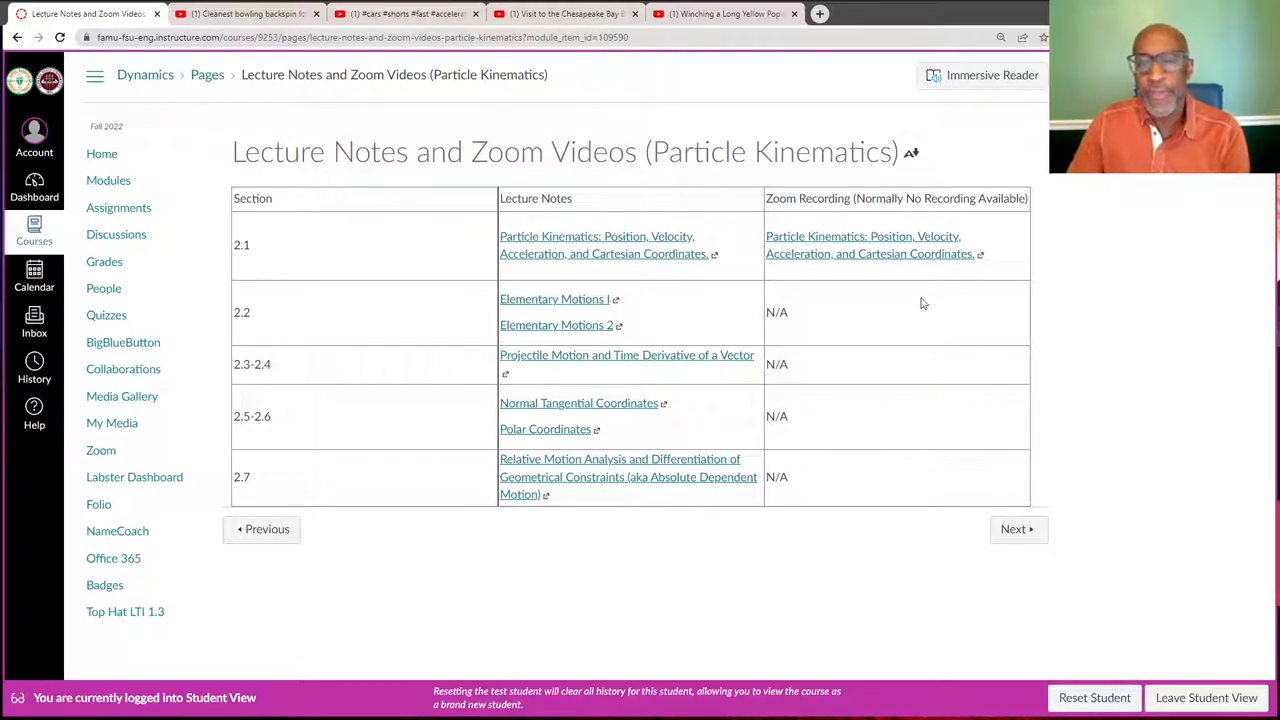
pyautogui.moveTo(910, 455)
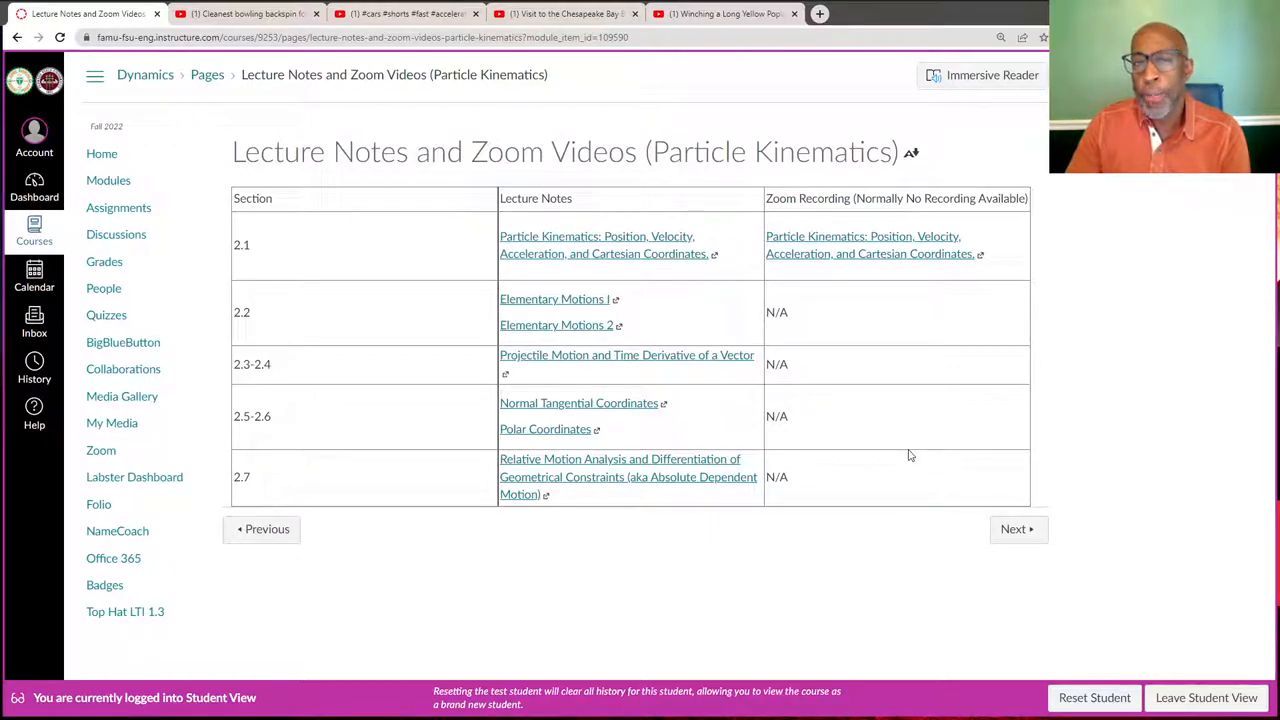
pyautogui.moveTo(385, 235)
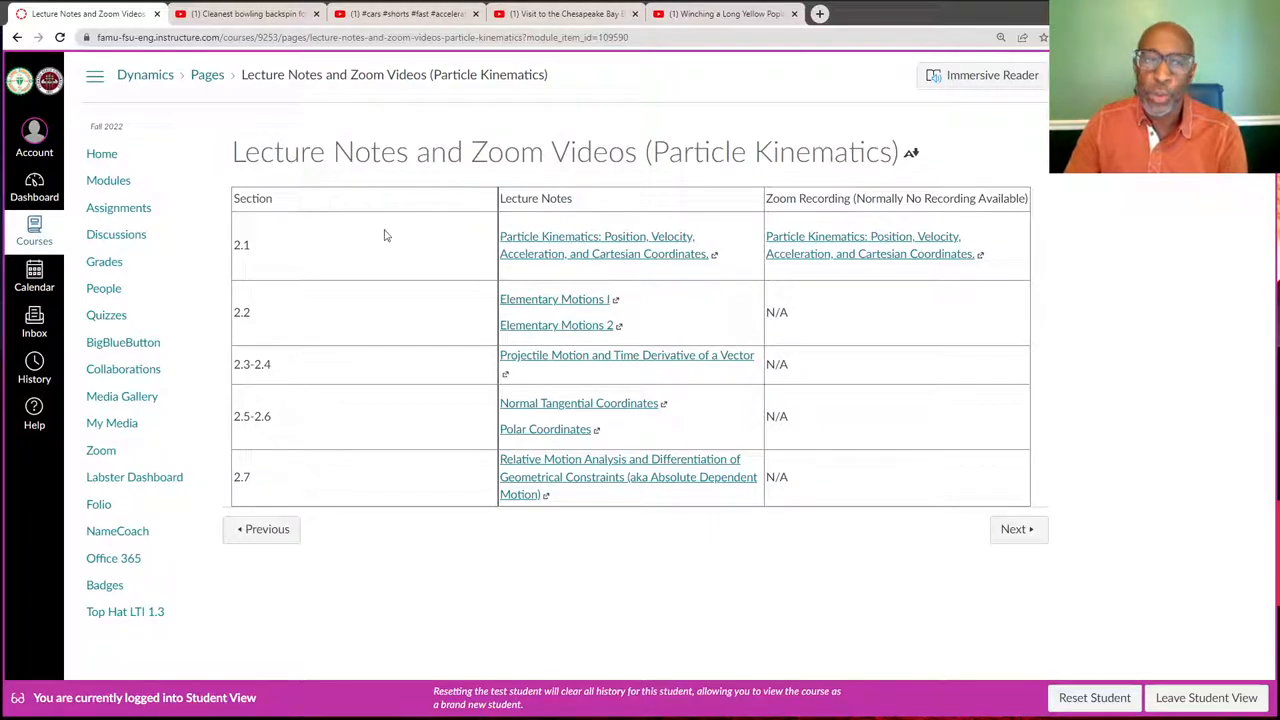
pyautogui.click(118, 207)
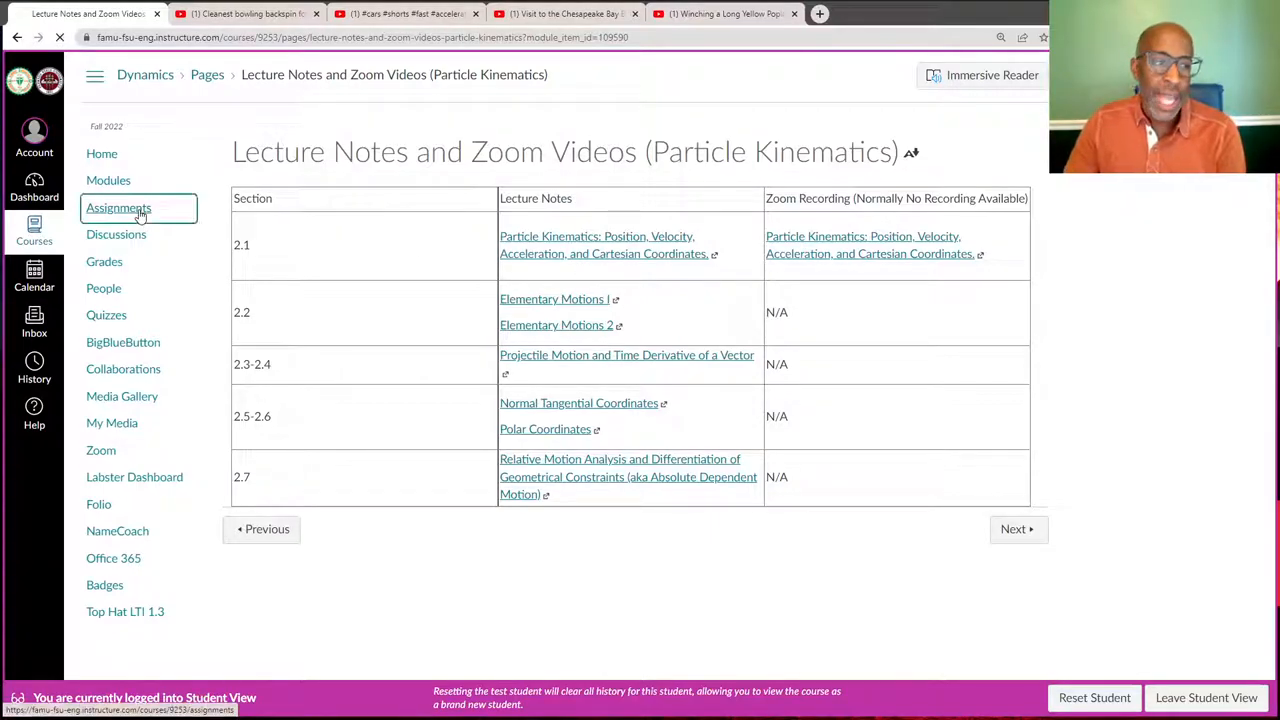
# Open the course Assignments page and collapse the Homework group
pyautogui.click(119, 208)
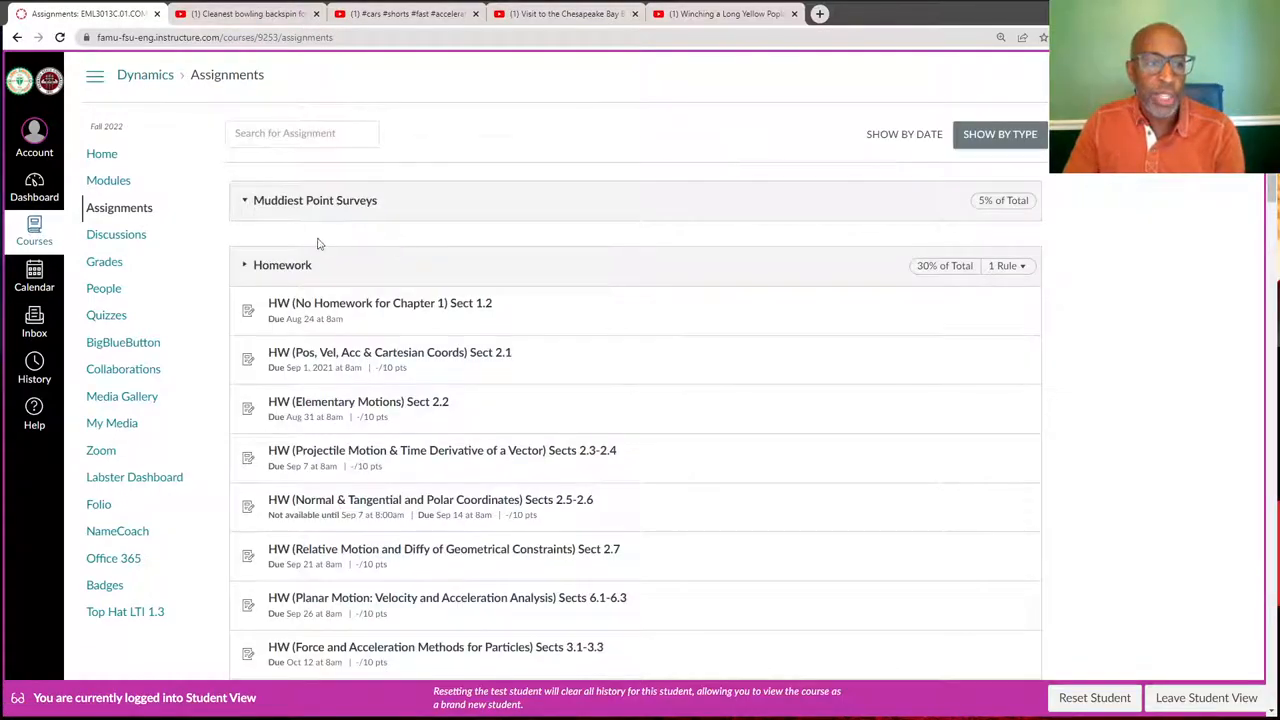
pyautogui.click(282, 264)
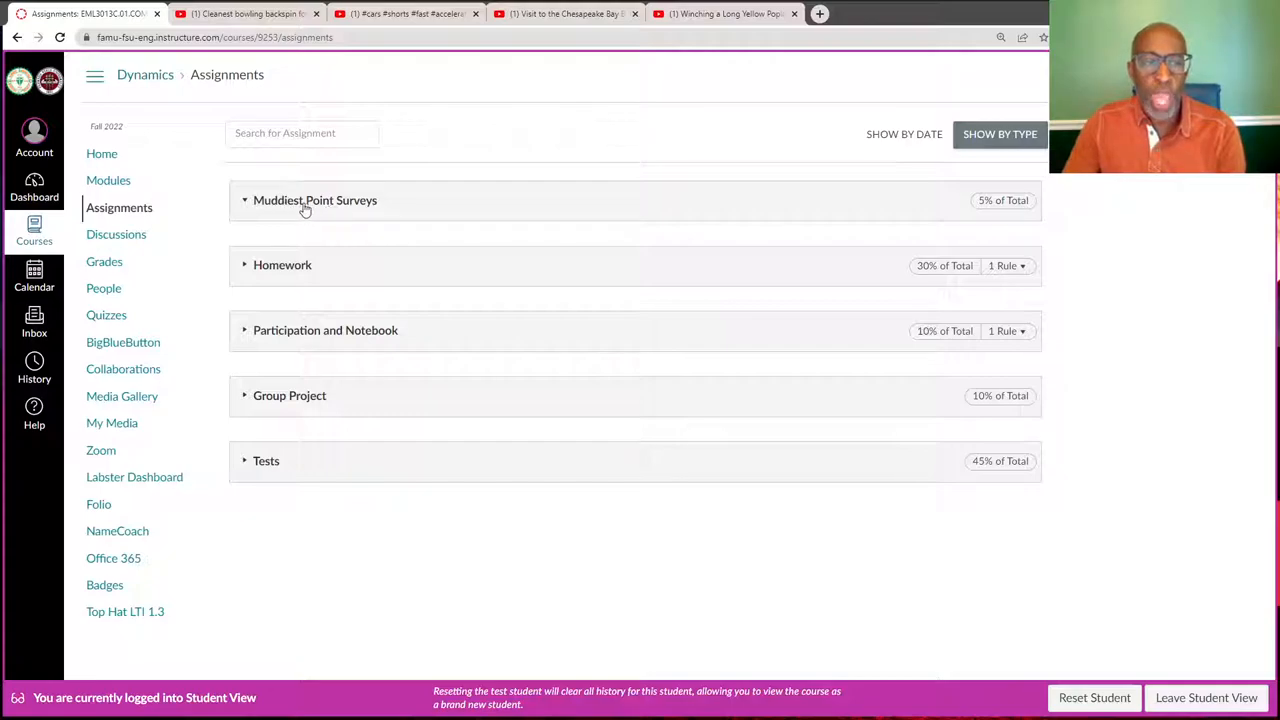
pyautogui.moveTo(355, 212)
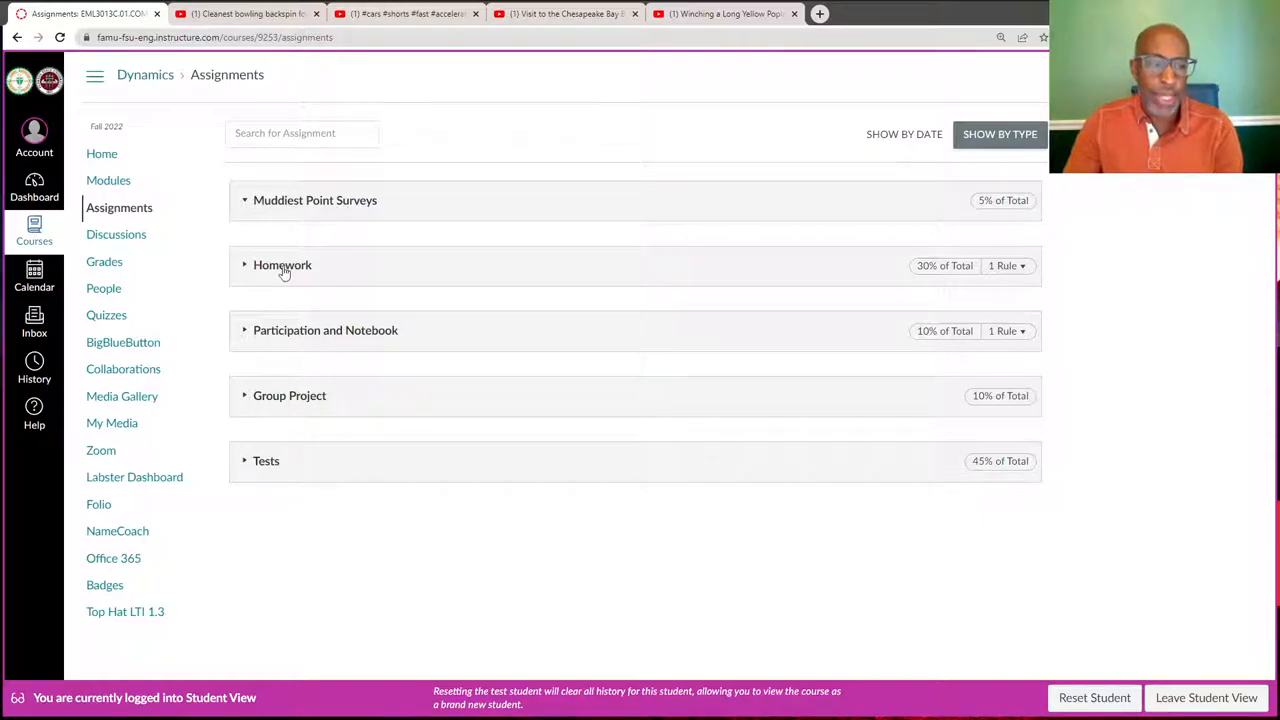
pyautogui.moveTo(394, 341)
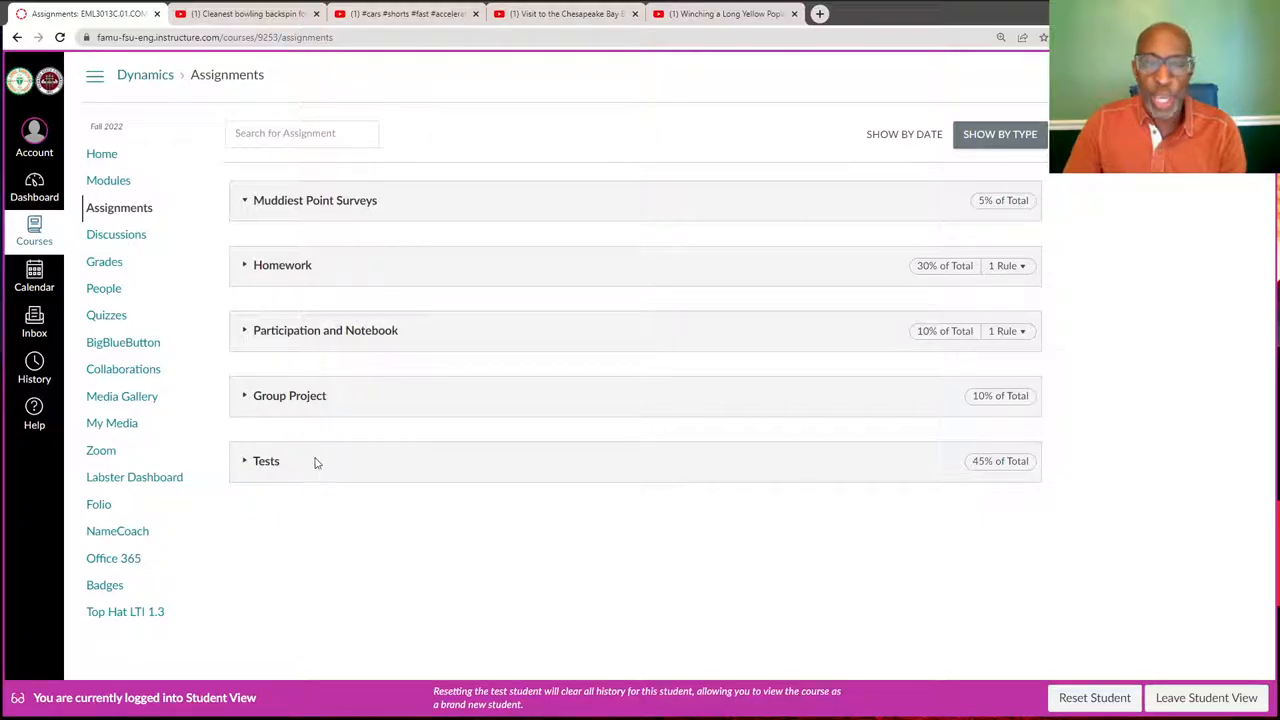
pyautogui.moveTo(275, 470)
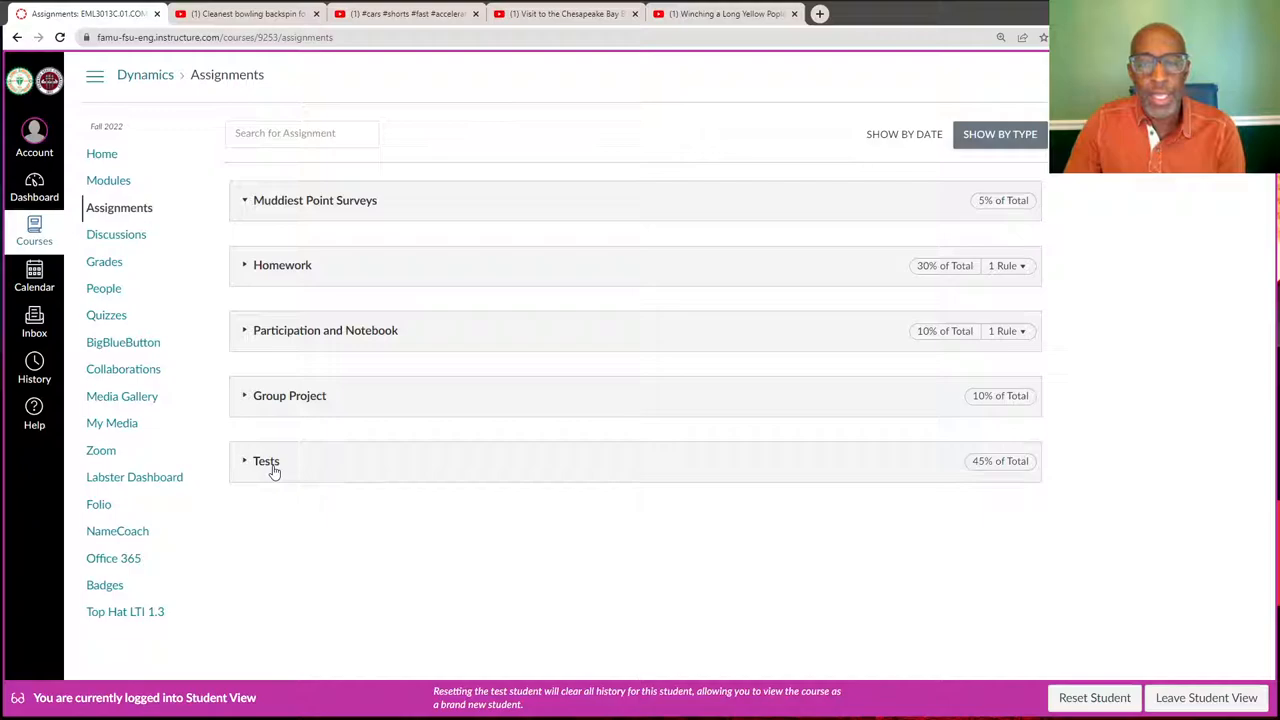
pyautogui.moveTo(500, 539)
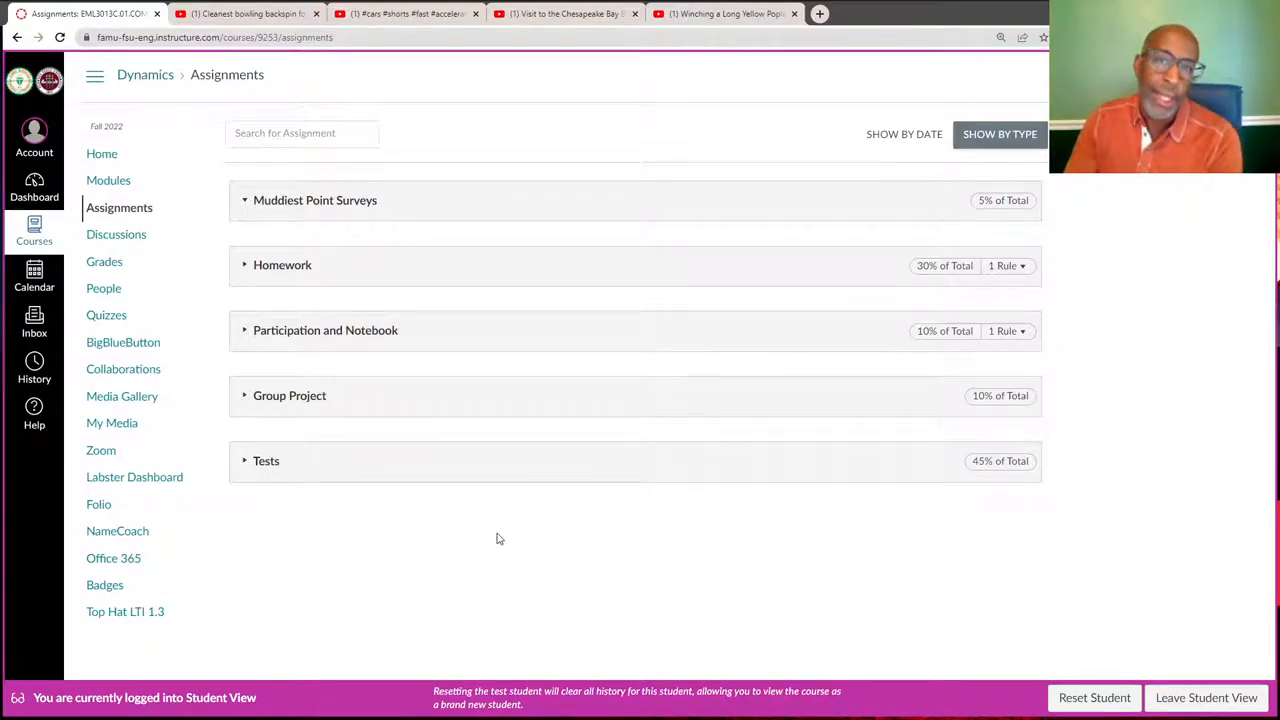